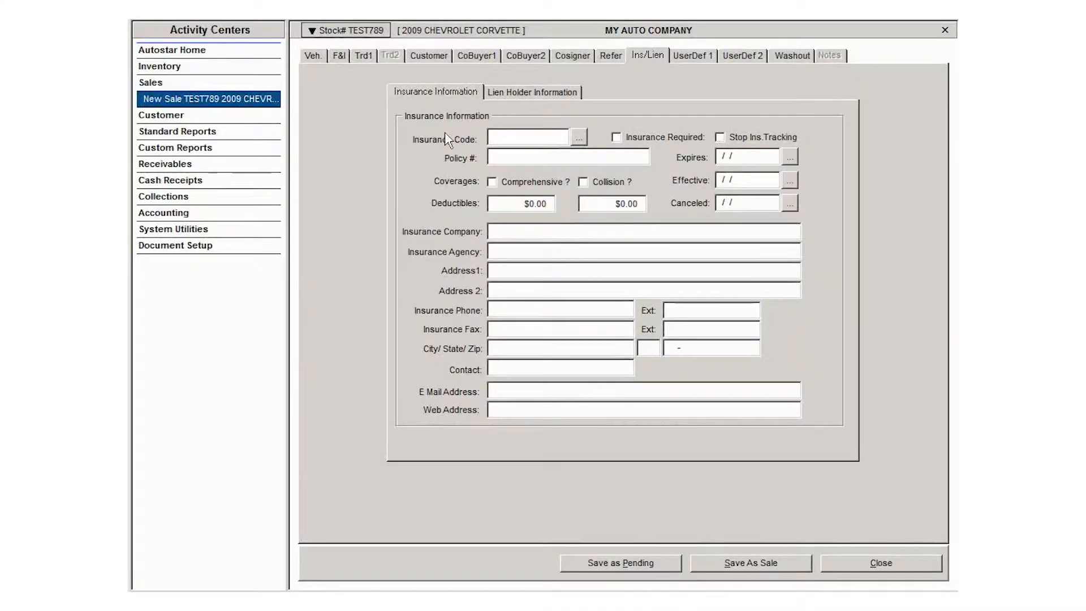
mouse_move(339, 90)
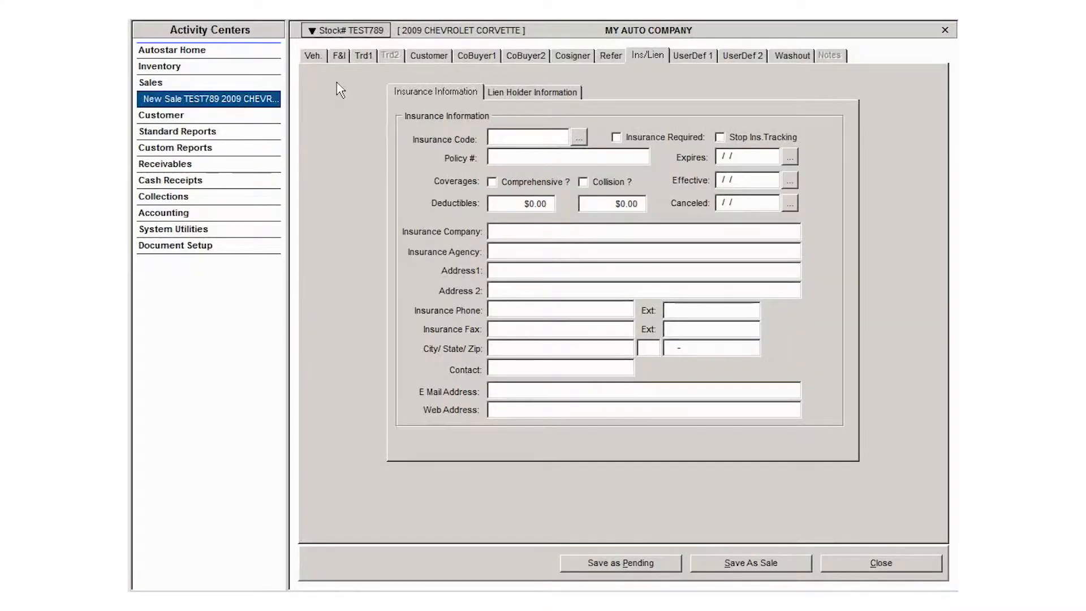
mouse_move(651, 69)
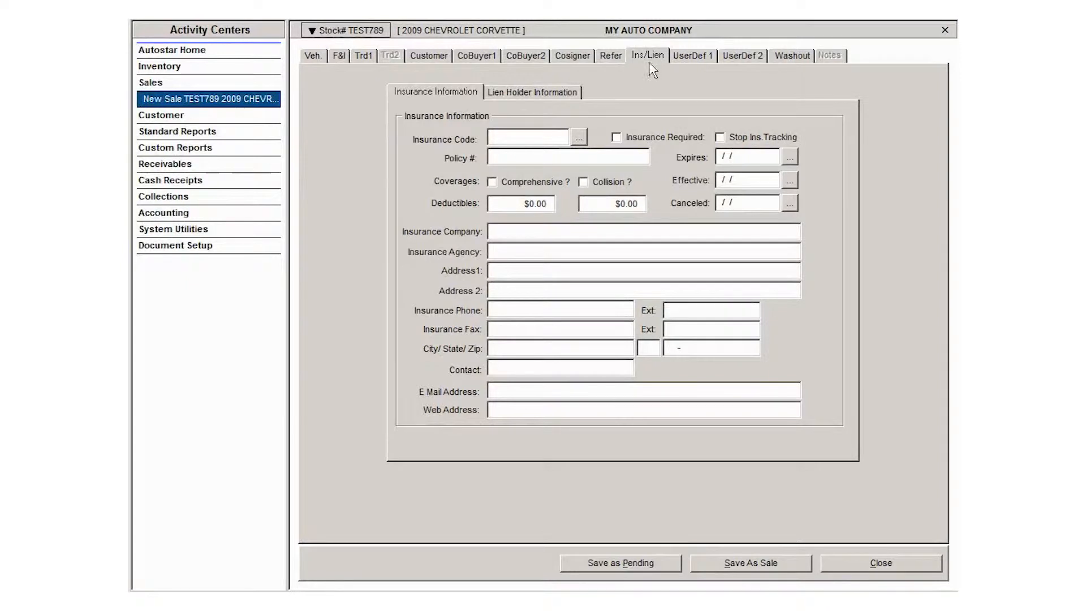
mouse_move(455, 135)
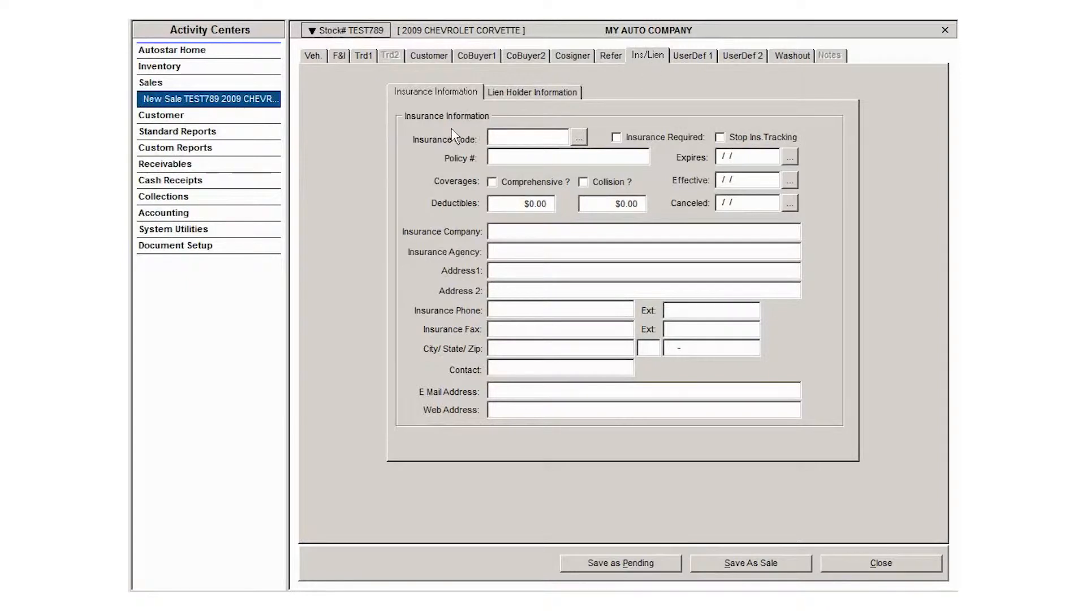
mouse_move(478, 141)
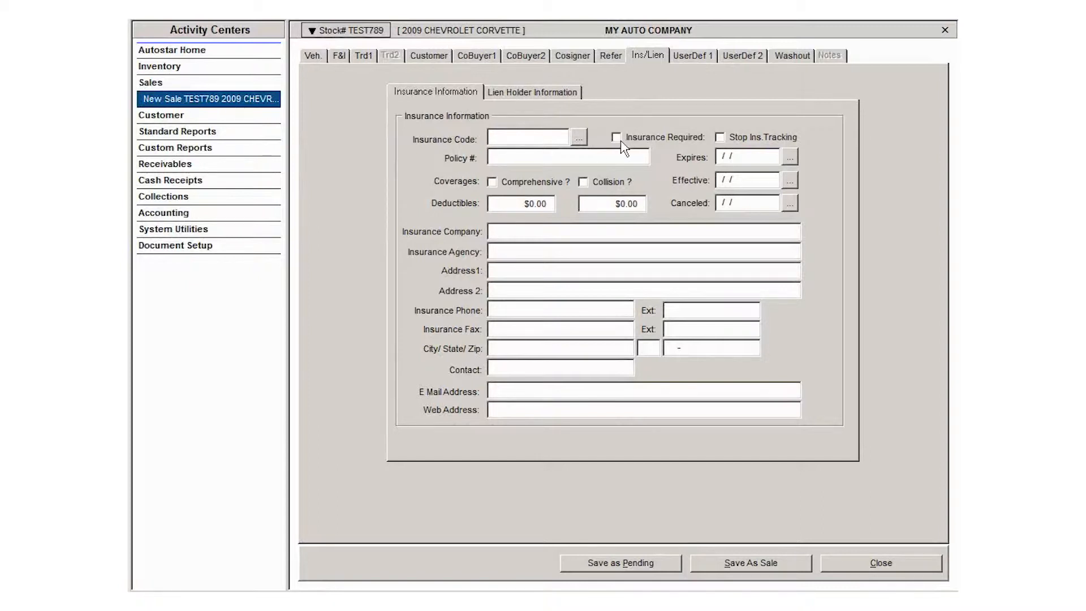
Tick Insurance Required for the 2009 Corvette sale on the Insurance Information sub-tab
left_click(616, 137)
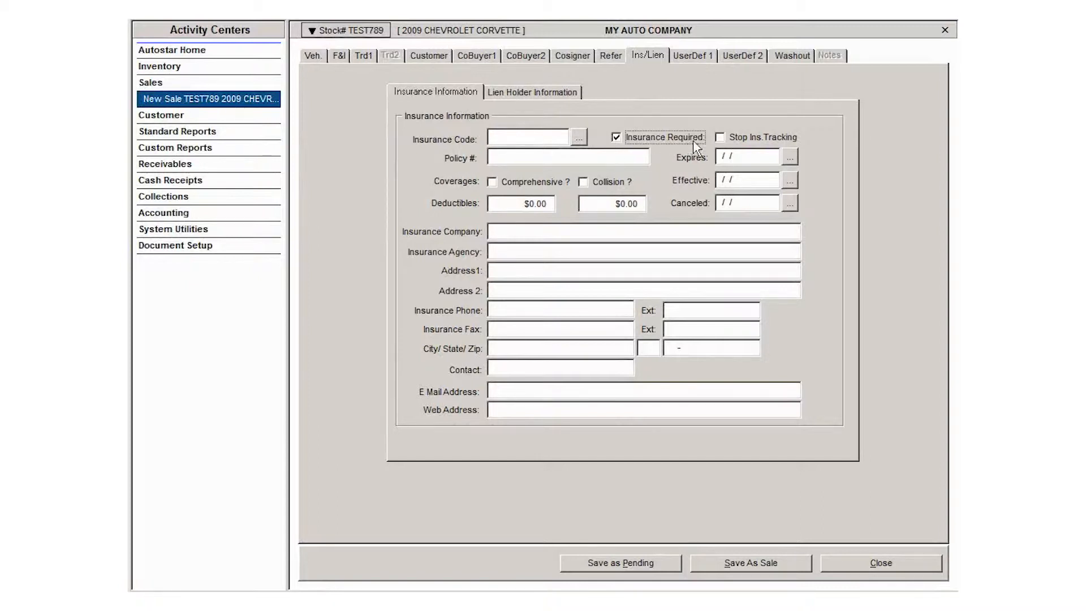
mouse_move(696, 136)
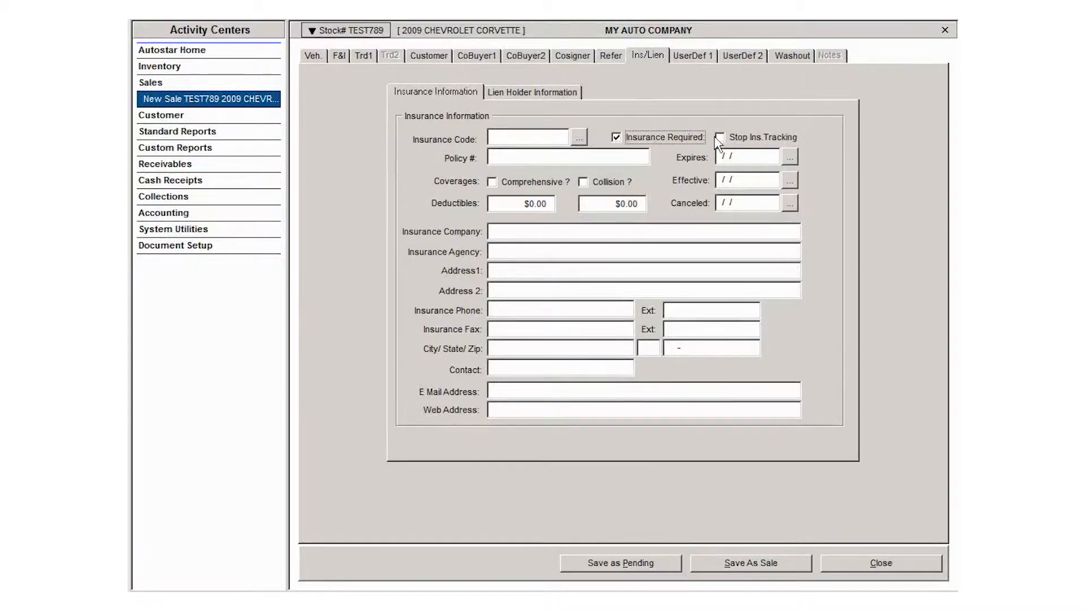
mouse_move(759, 148)
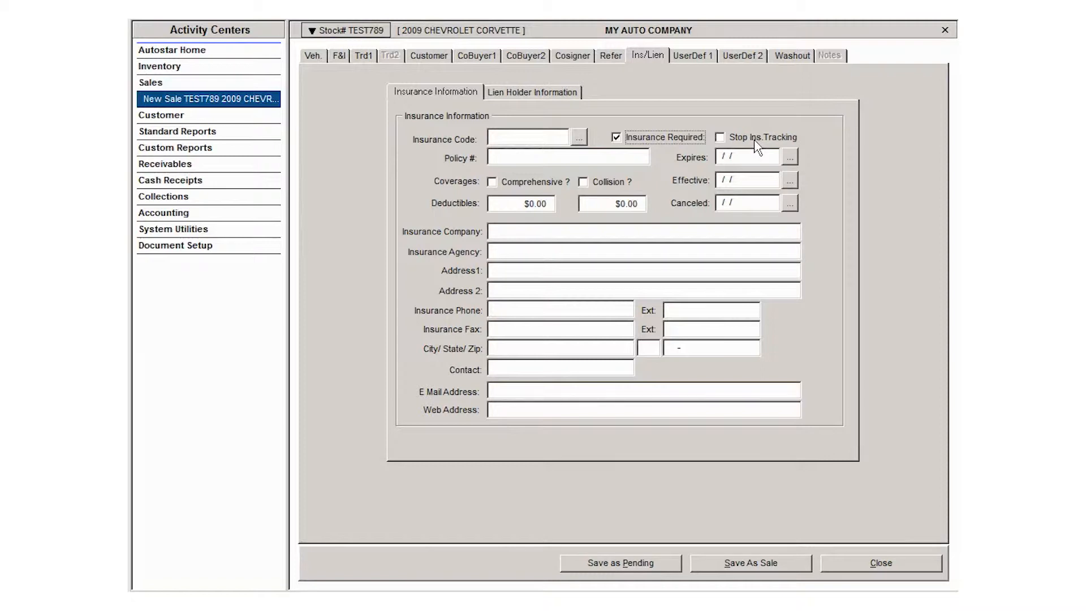
mouse_move(726, 148)
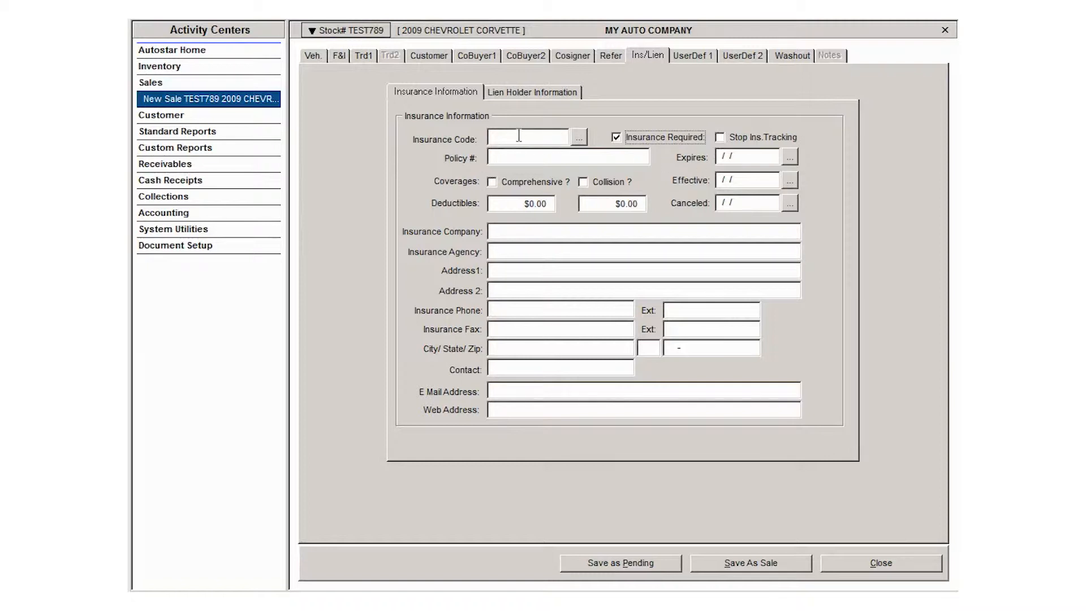
mouse_move(533, 148)
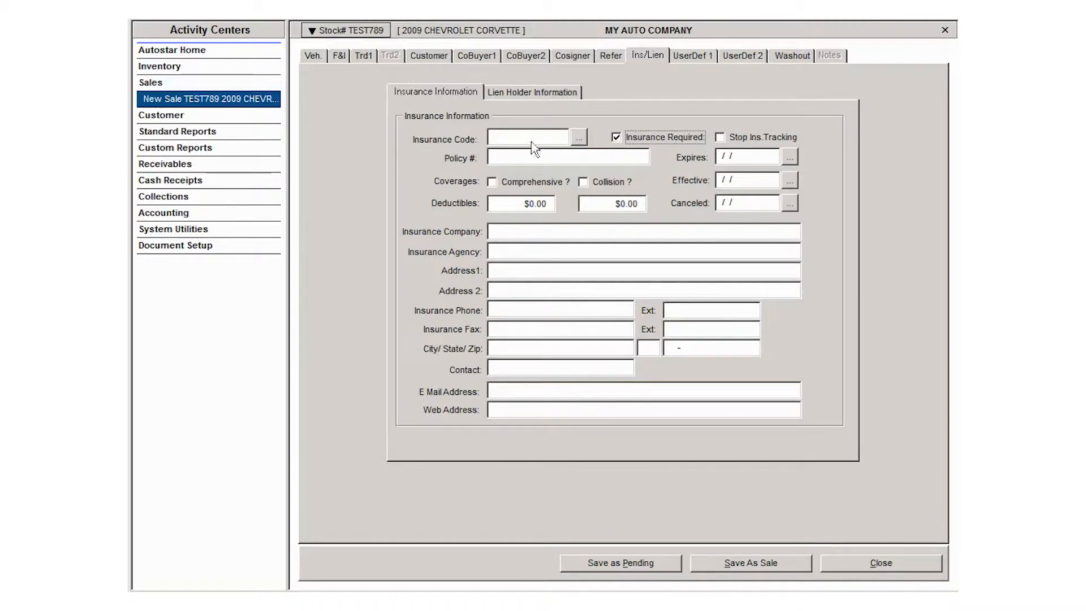
mouse_move(507, 168)
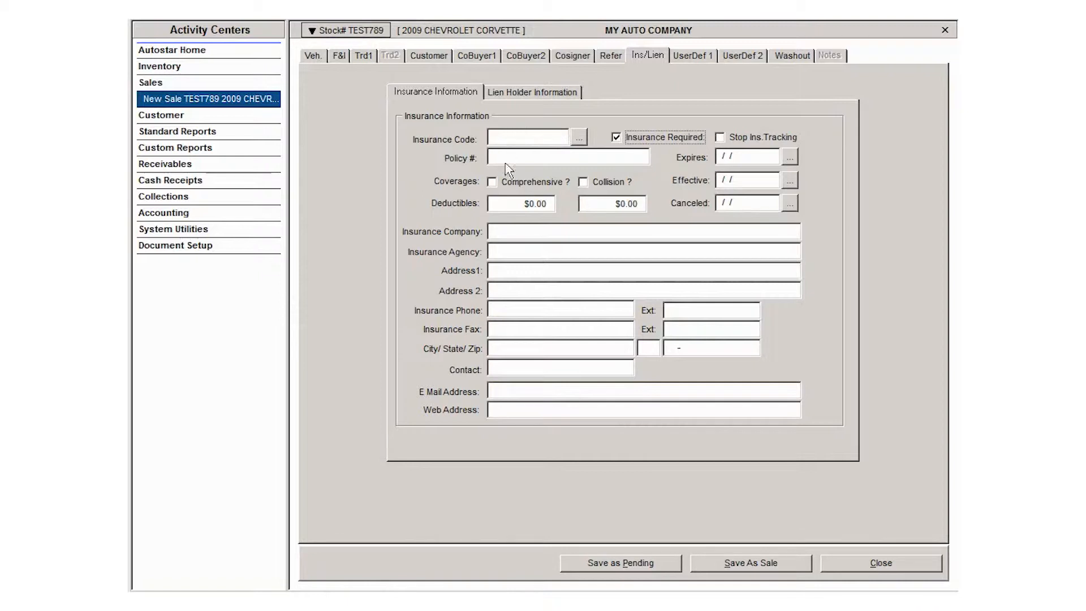
mouse_move(459, 255)
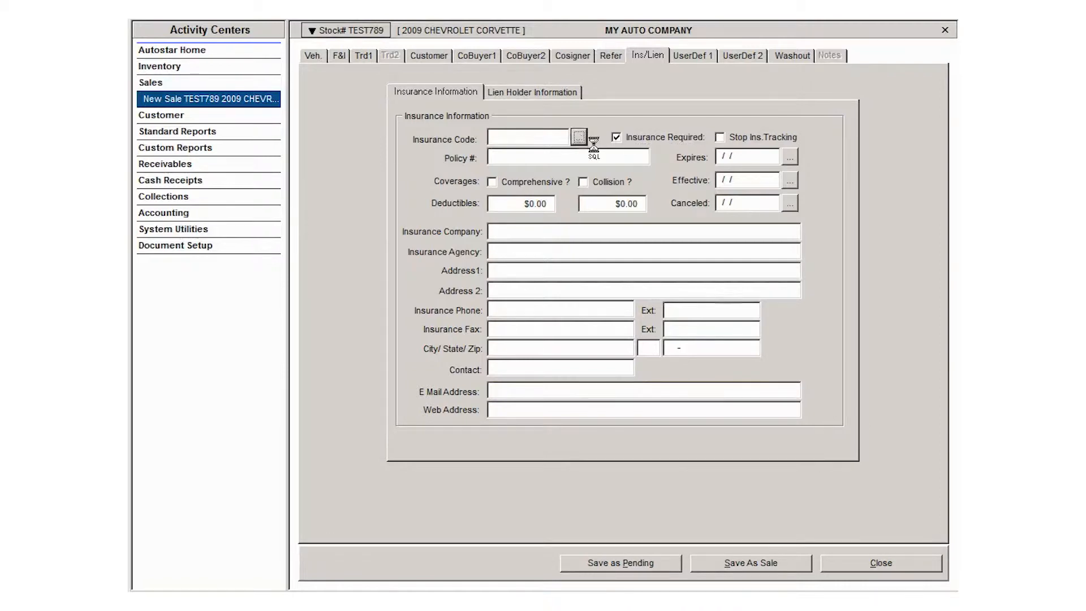
Select insurance code 21ST, filling in the 21st Century Centennial agency details
left_click(578, 137)
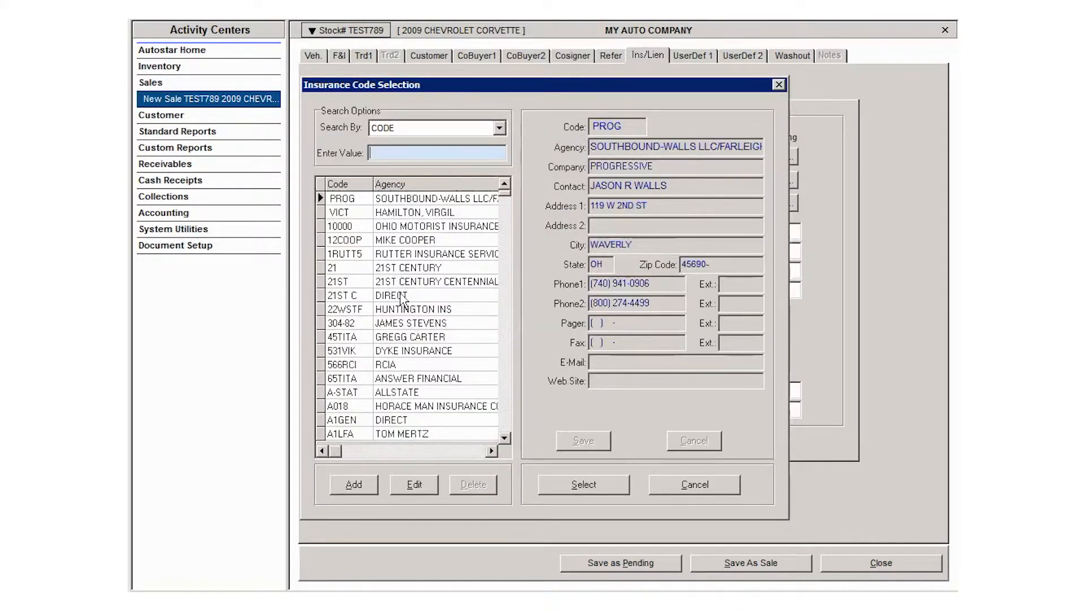
left_click(408, 268)
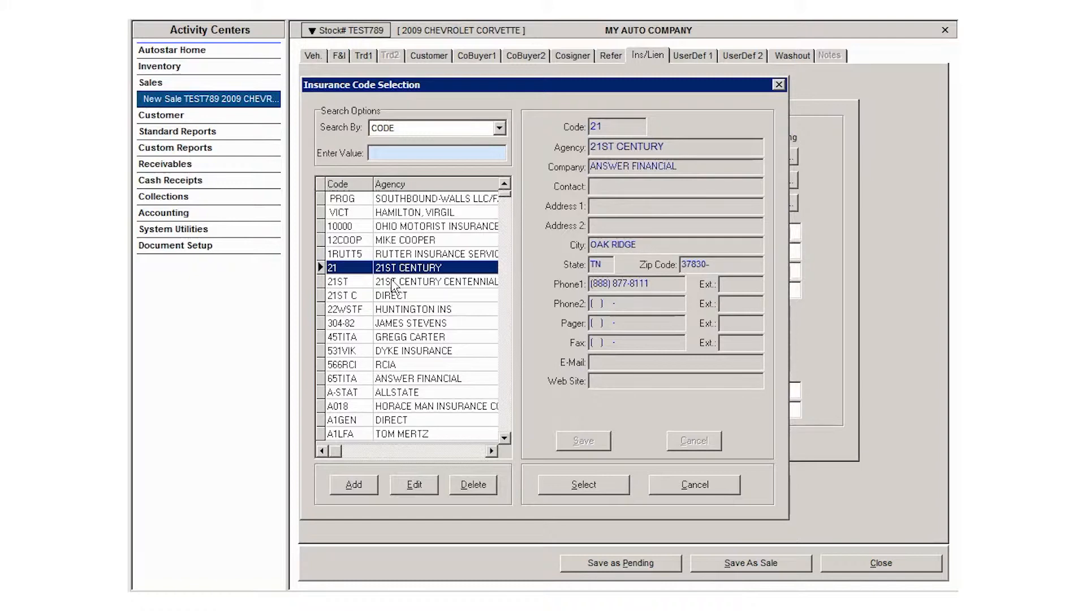
left_click(416, 281)
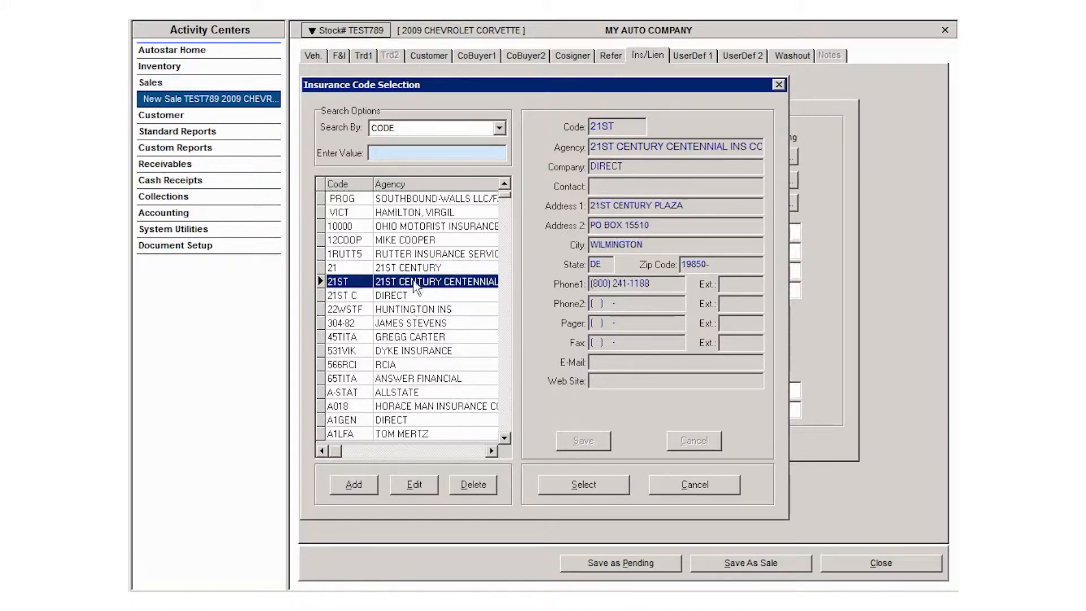
mouse_move(594, 484)
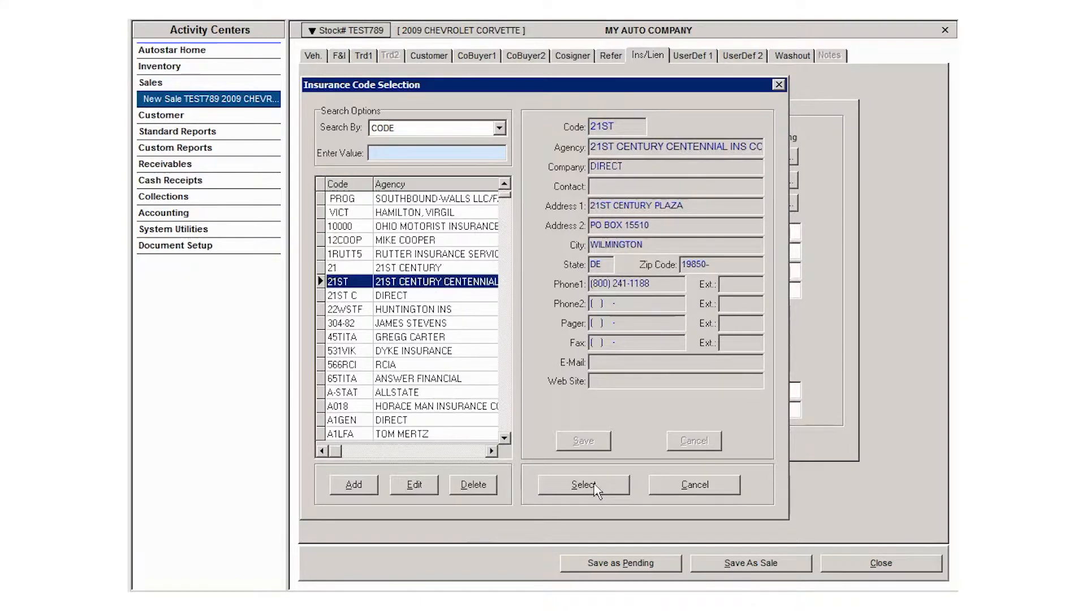
left_click(583, 484)
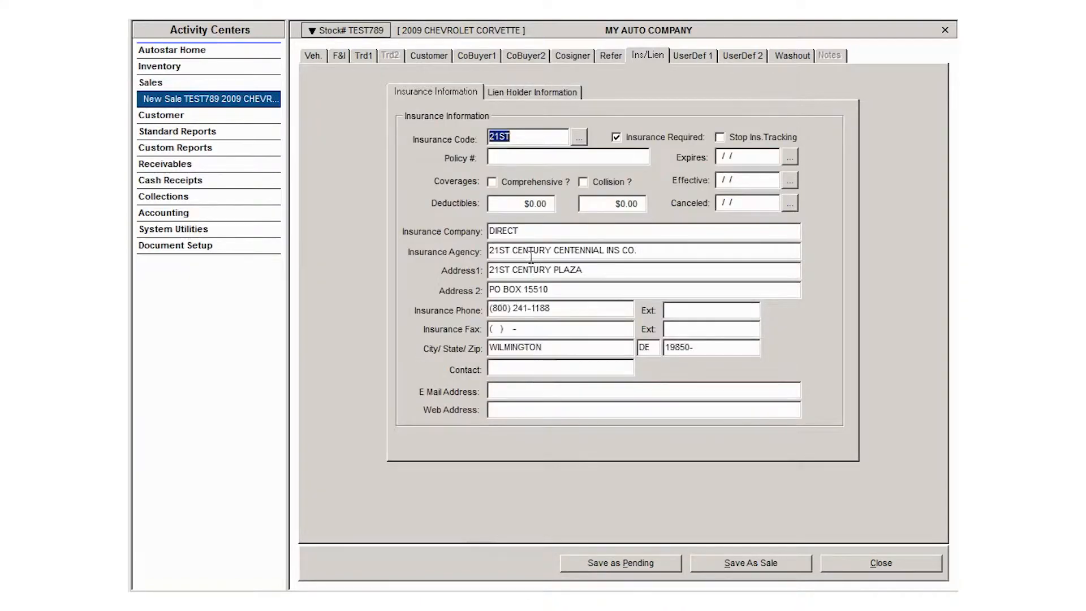
mouse_move(560, 436)
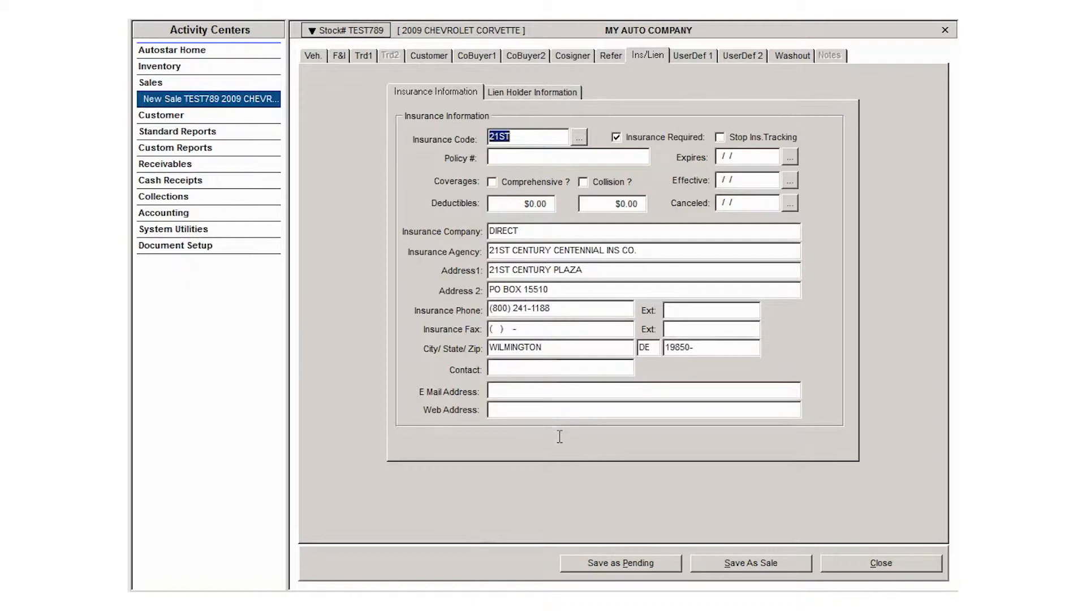
mouse_move(590, 250)
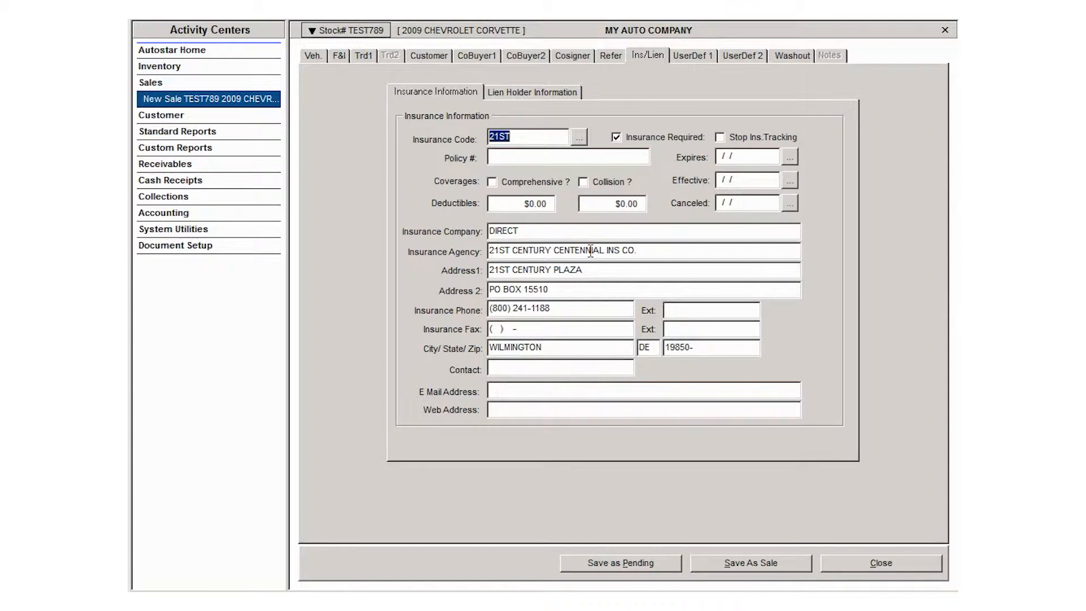
mouse_move(642, 239)
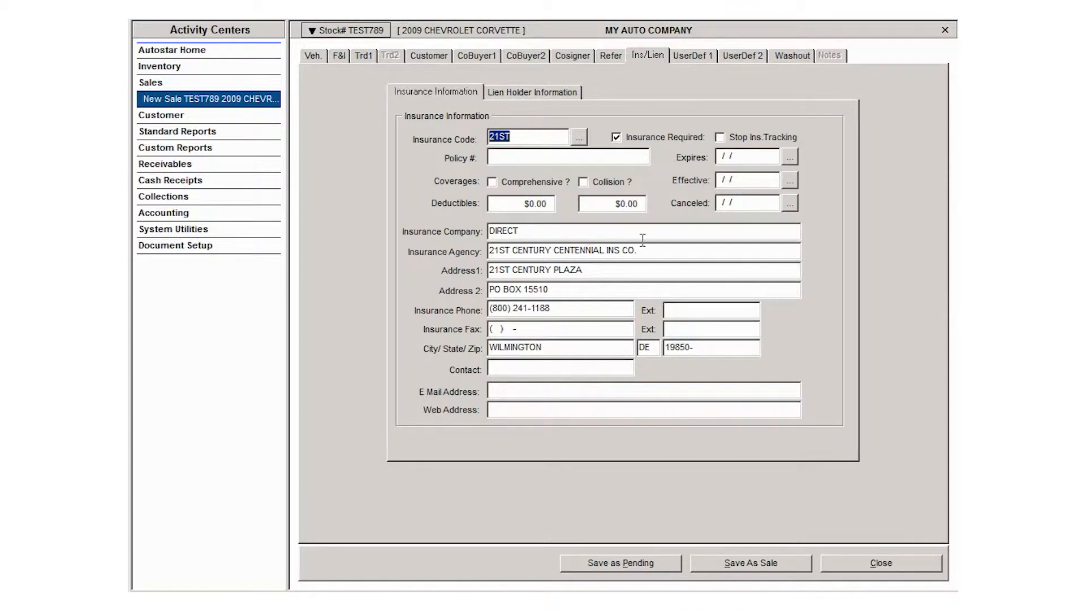
mouse_move(643, 247)
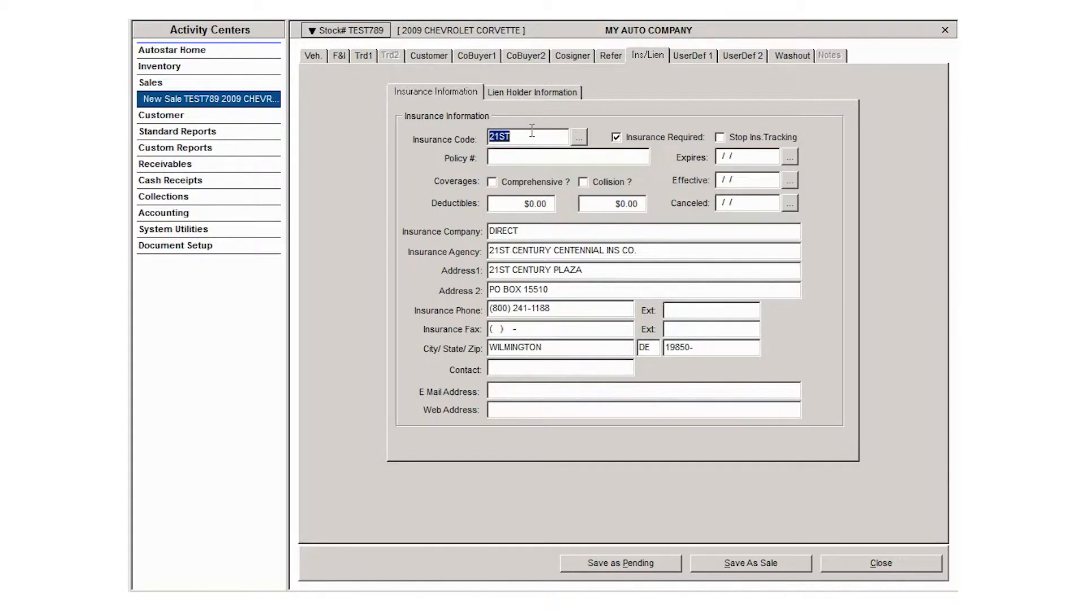
mouse_move(657, 262)
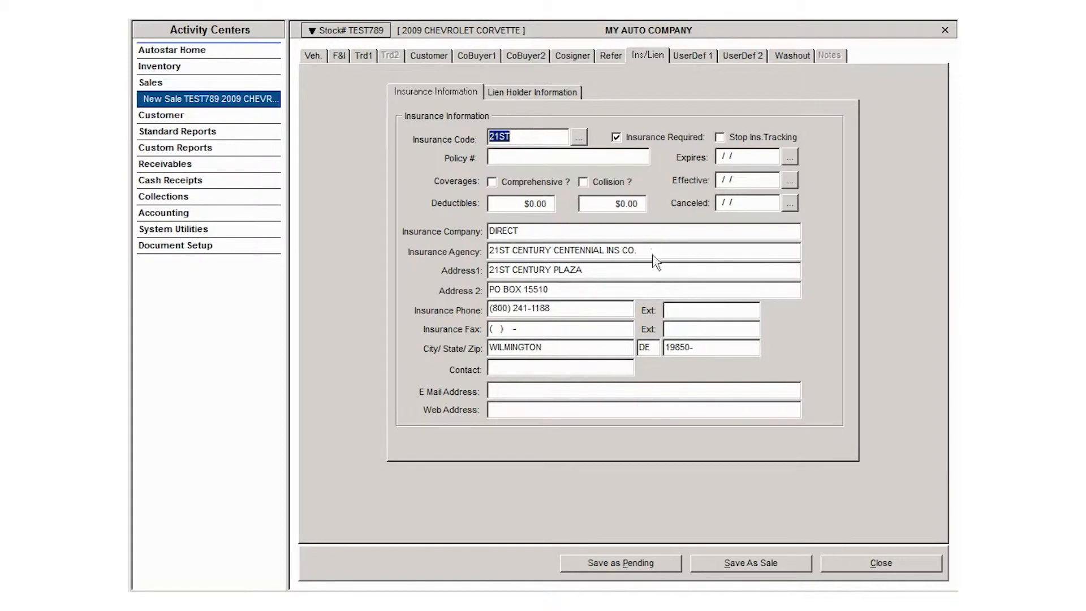
mouse_move(651, 256)
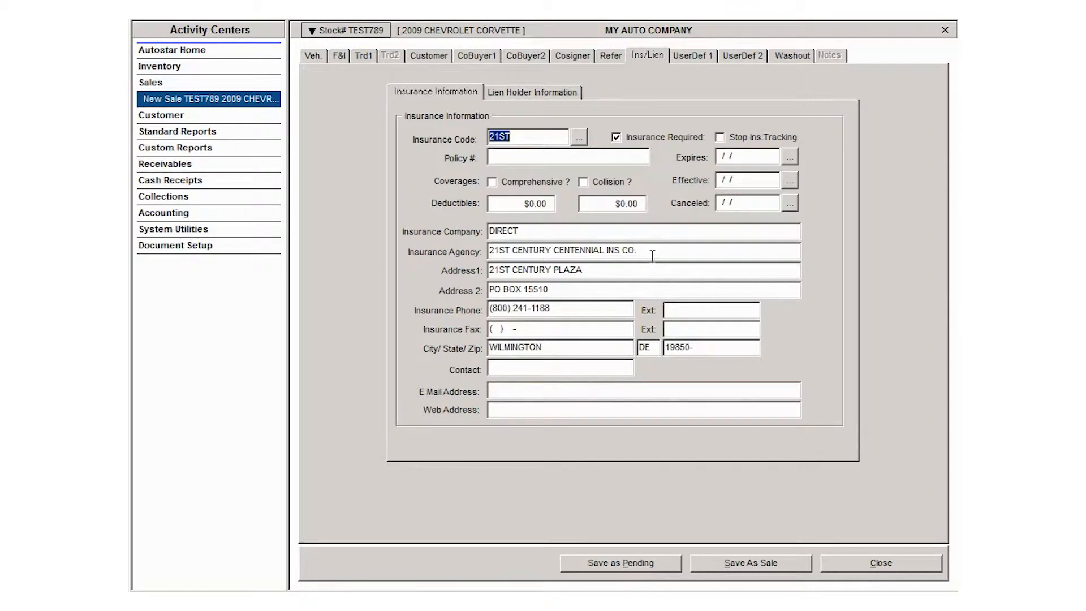
mouse_move(506, 255)
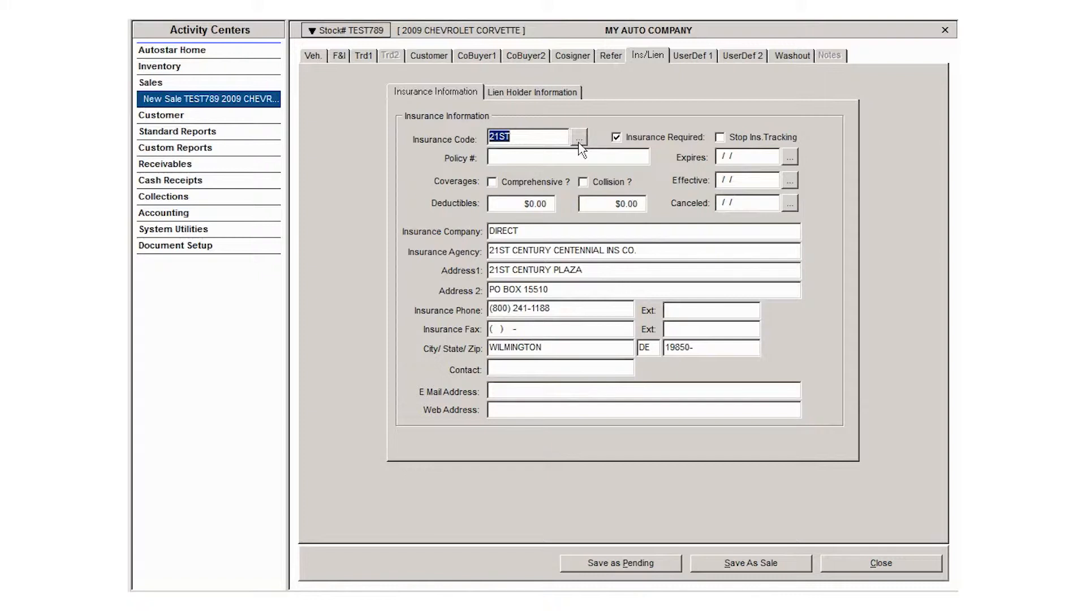
mouse_move(564, 186)
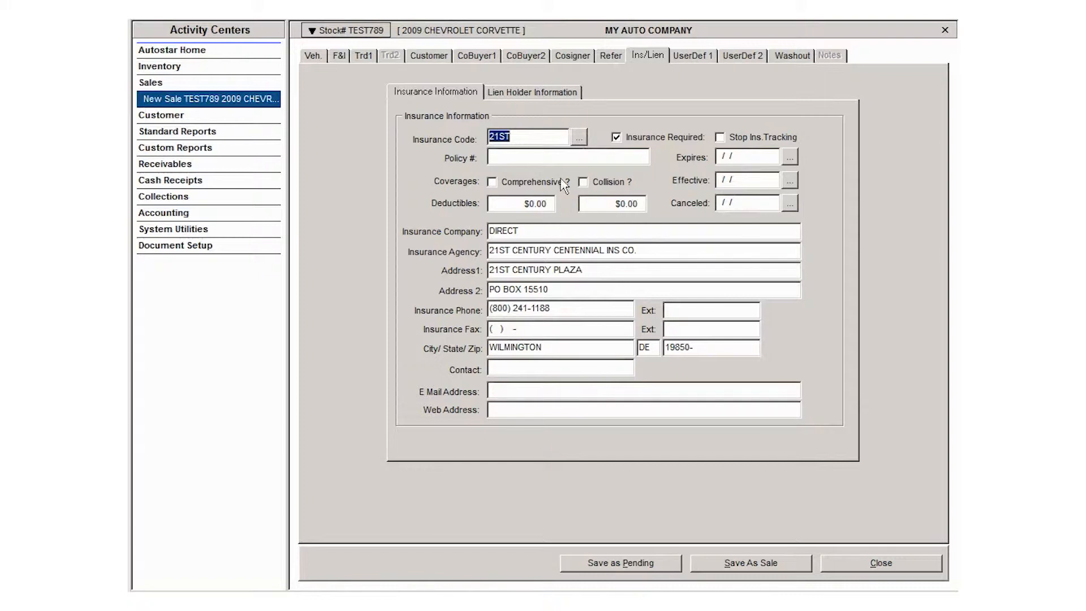
mouse_move(576, 129)
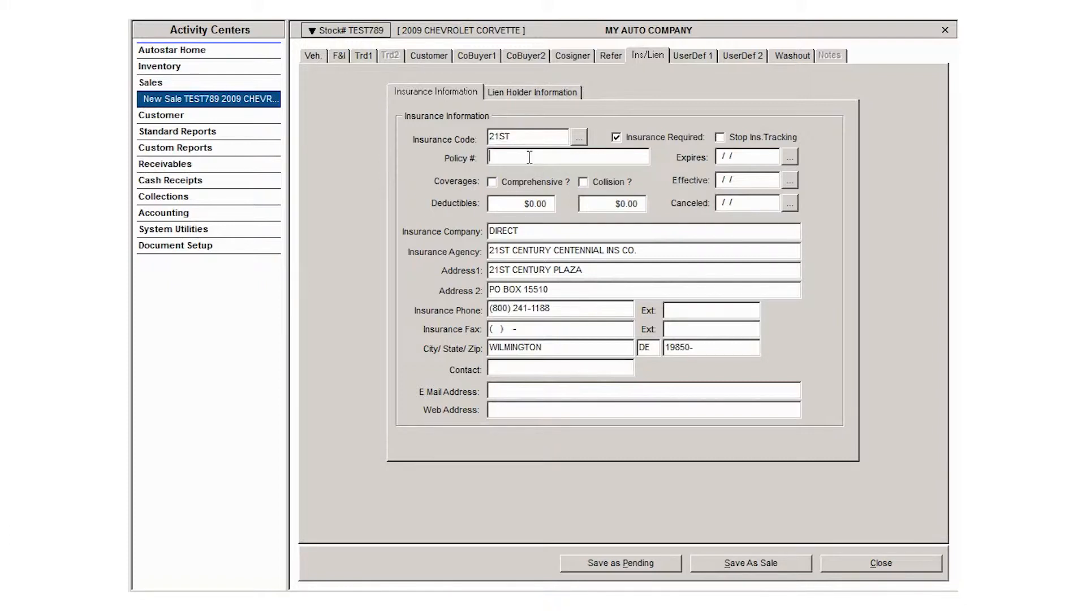
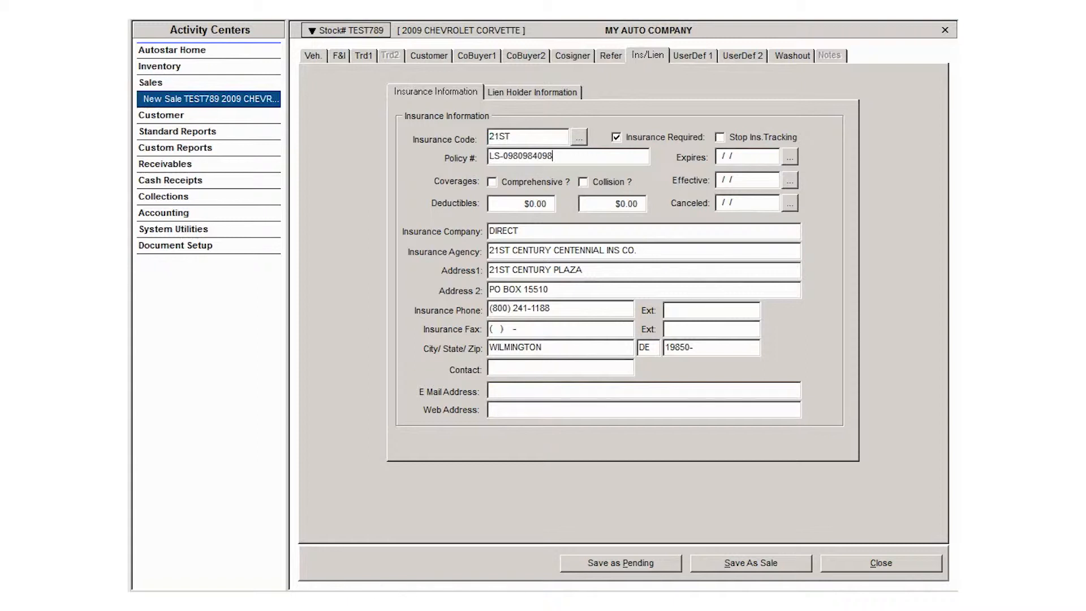
left_click(491, 181)
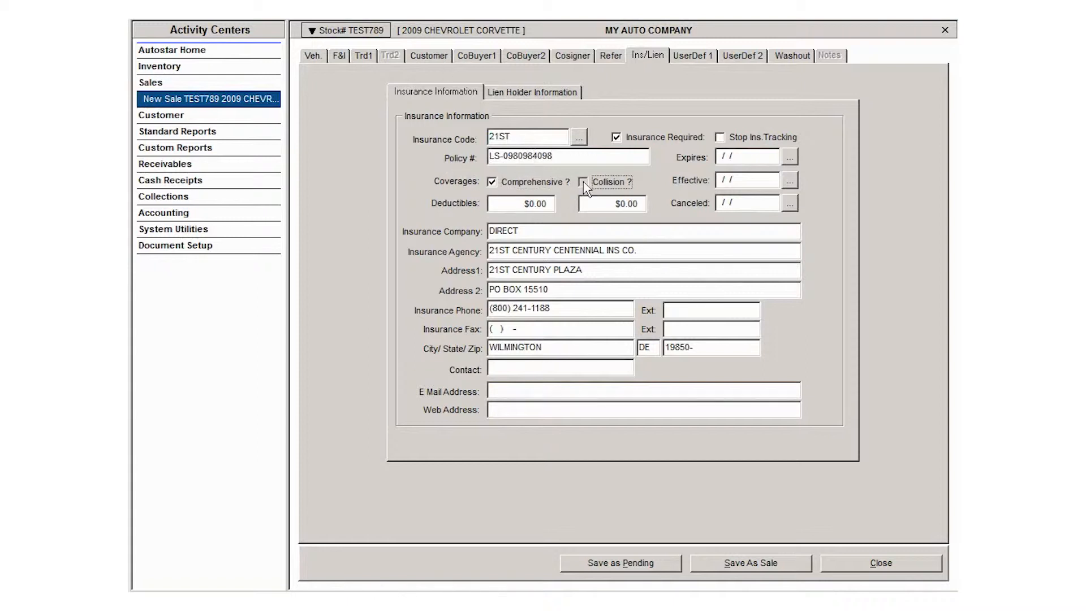
left_click(583, 182)
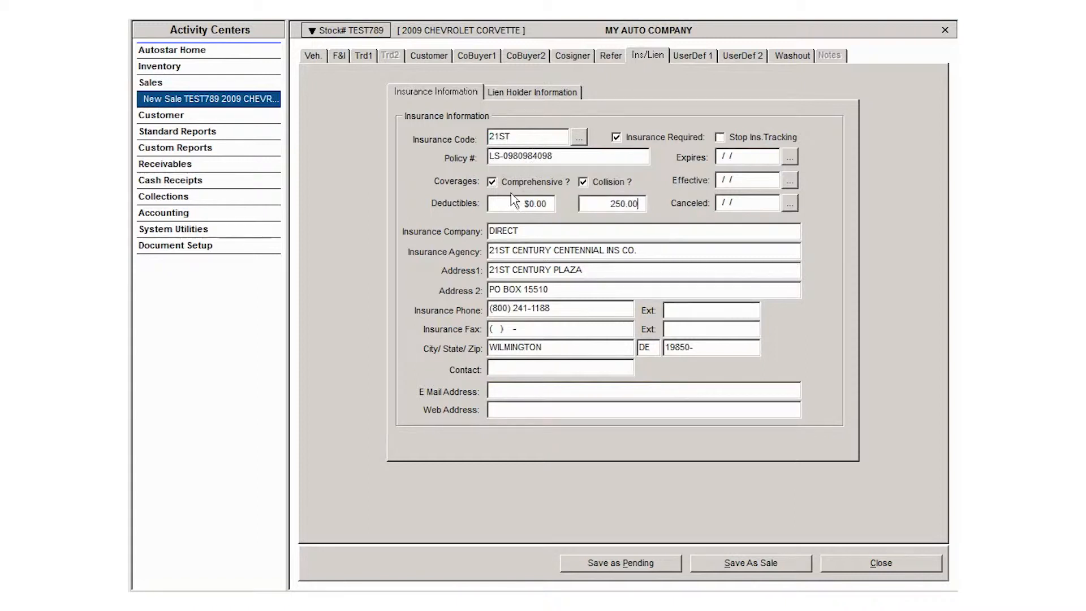
left_click(519, 203)
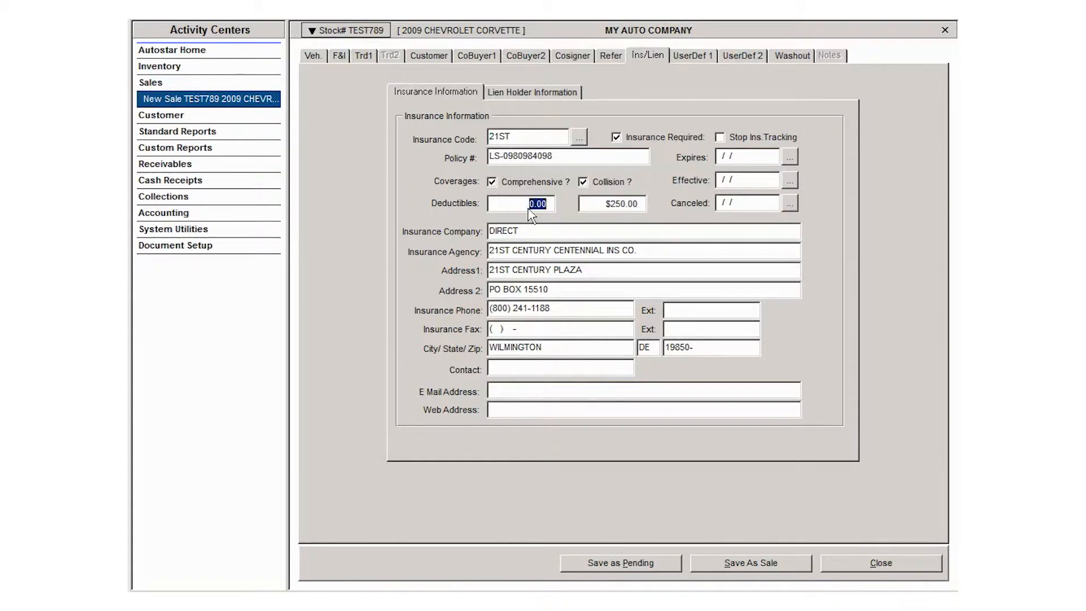
key("Delete")
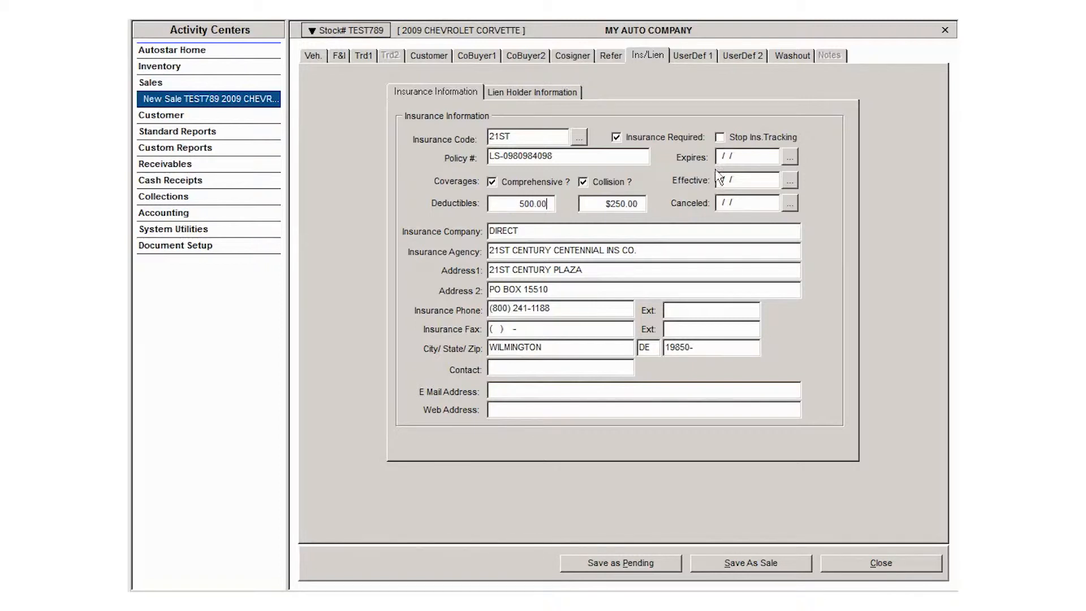
Set the insurance effective date to 01/01/2014
left_click(789, 180)
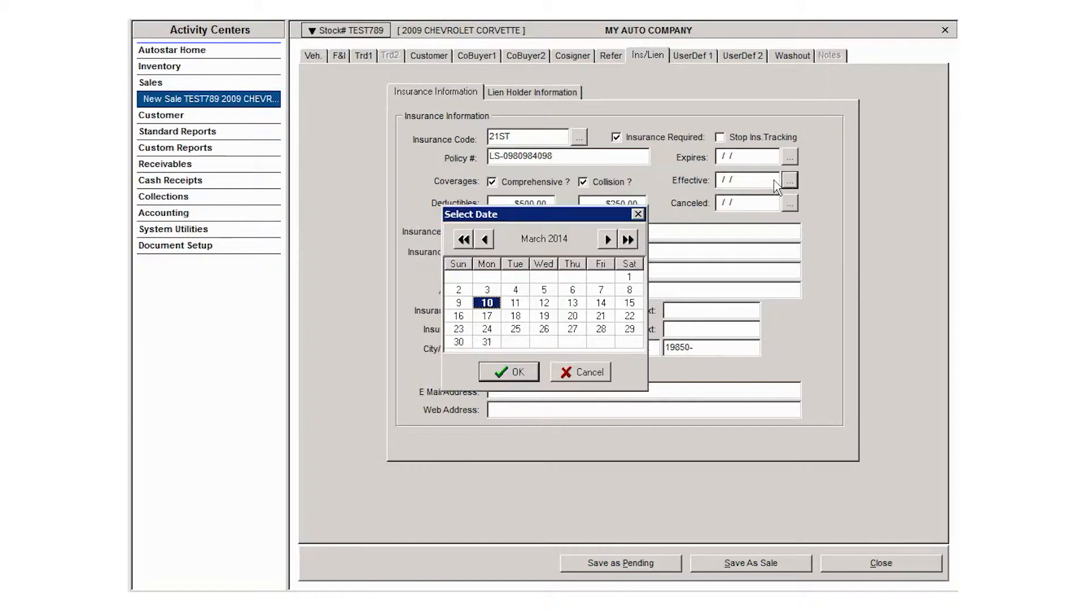
left_click(484, 238)
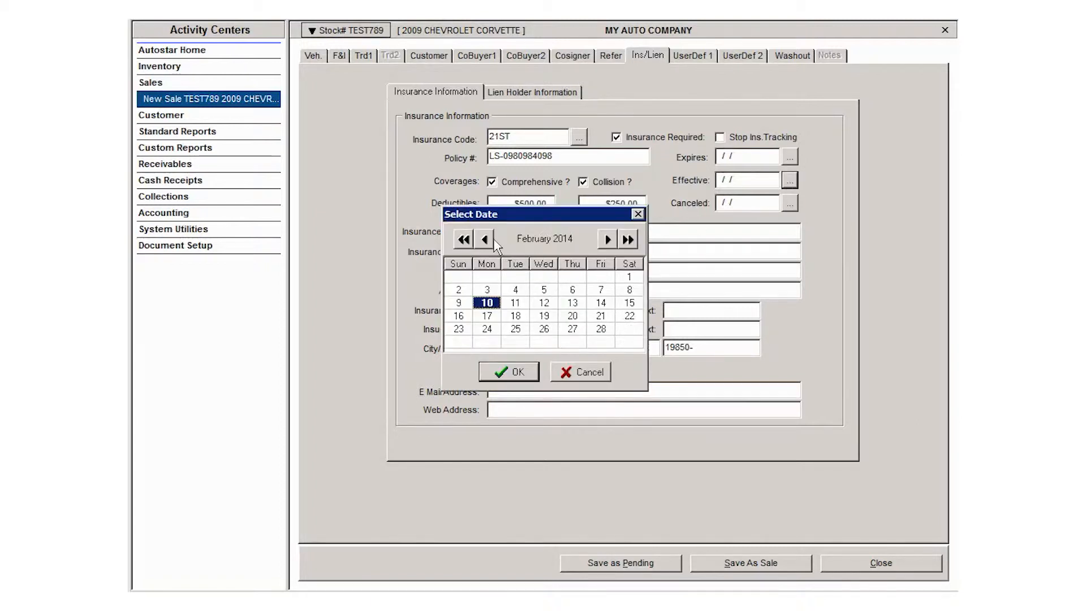
left_click(484, 238)
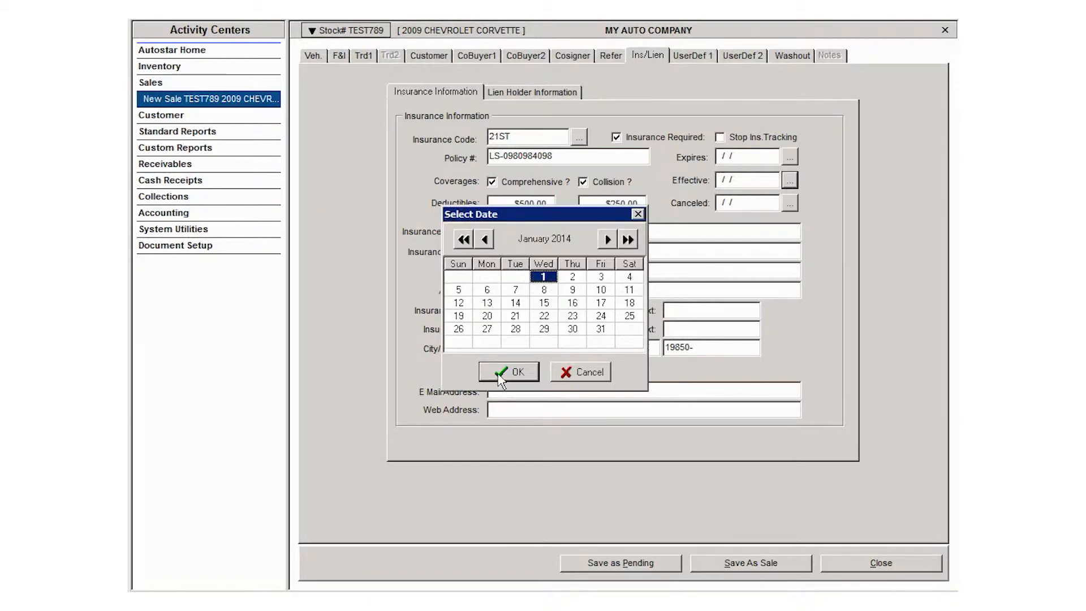
left_click(607, 238)
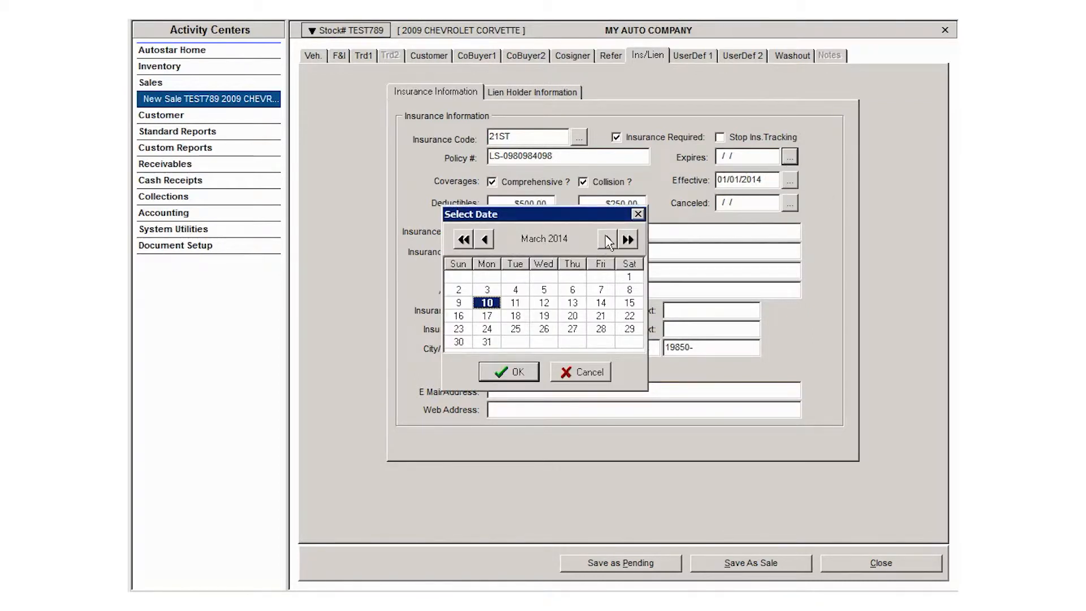
Set the insurance expiration date to 01/01/2015
left_click(607, 239)
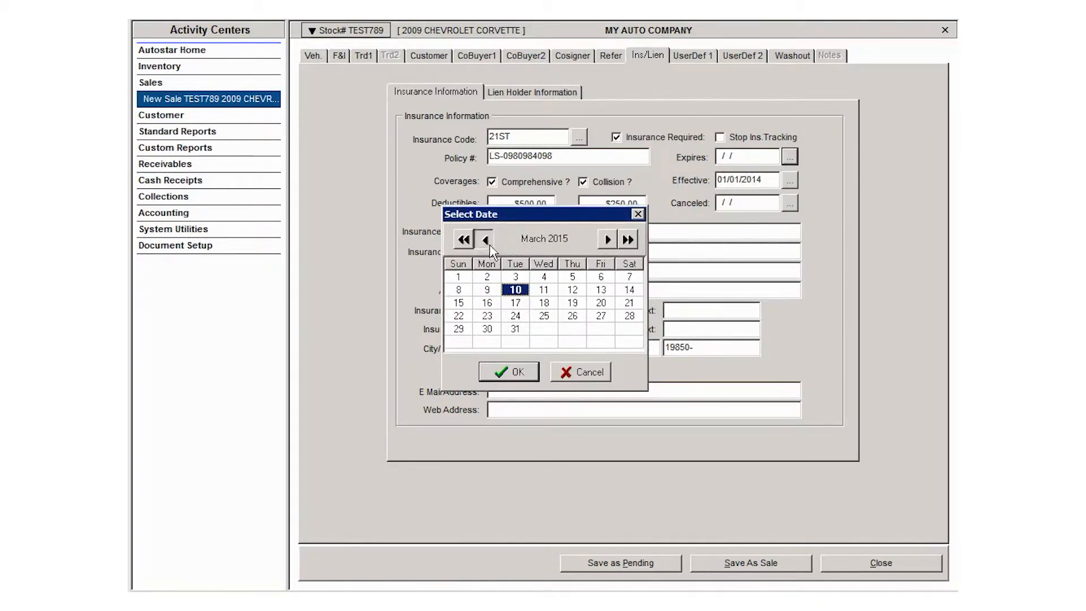
left_click(484, 238)
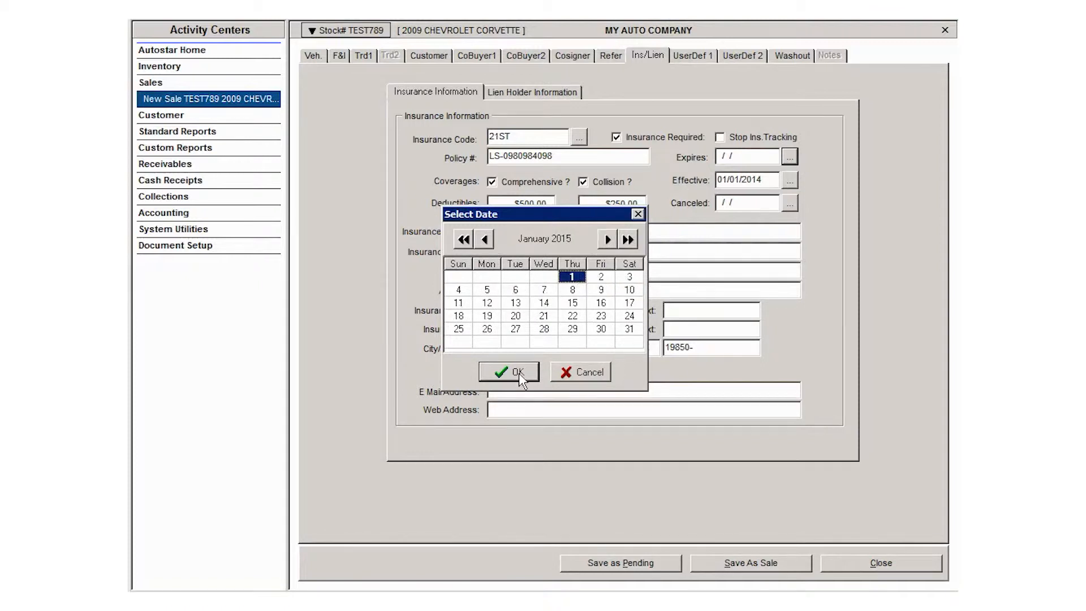
left_click(508, 371)
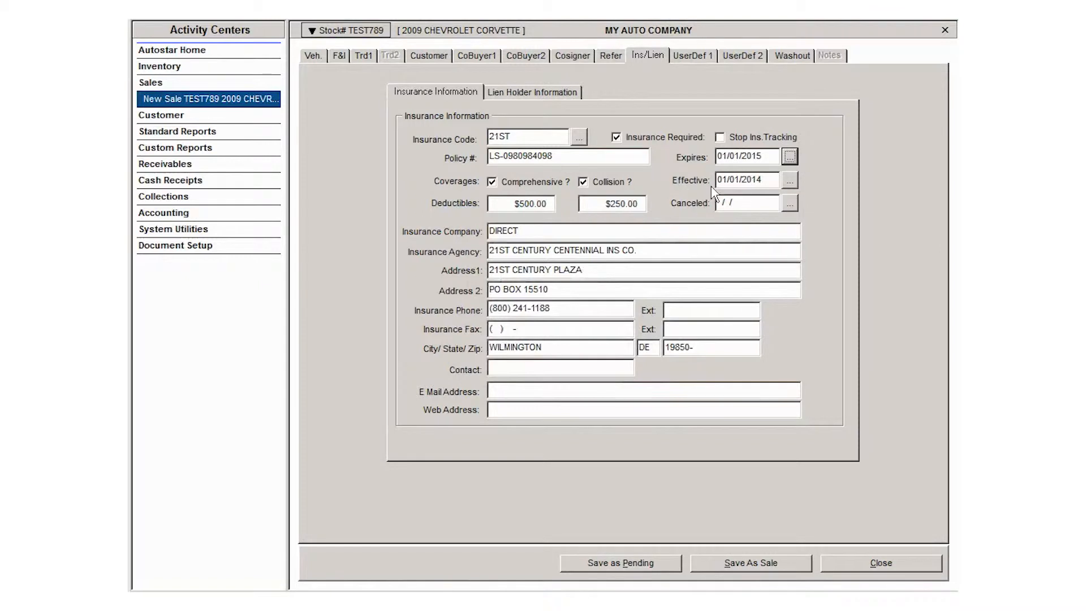
mouse_move(804, 218)
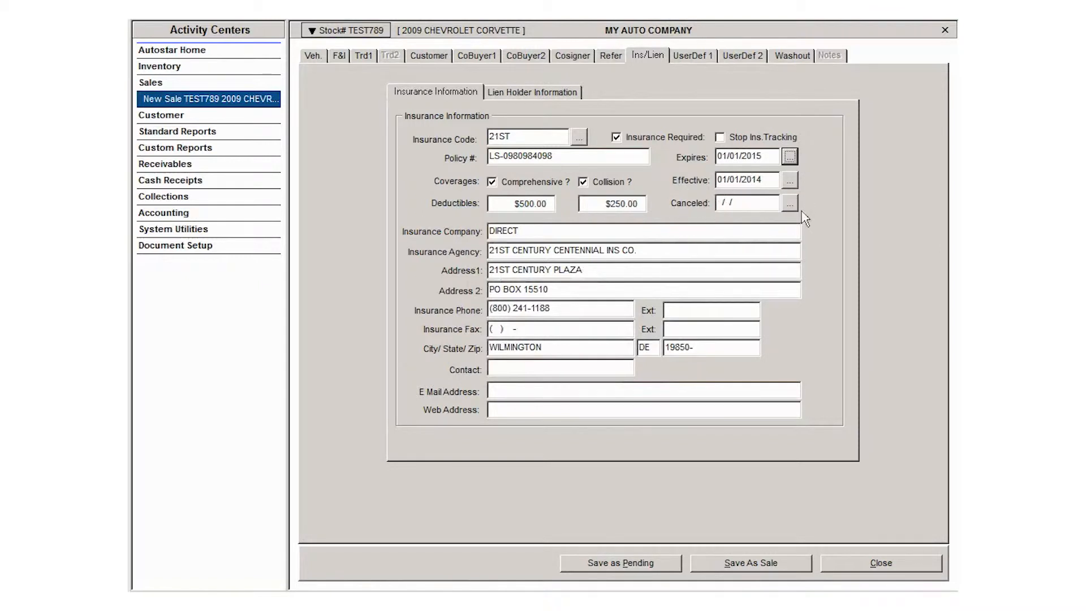
mouse_move(658, 97)
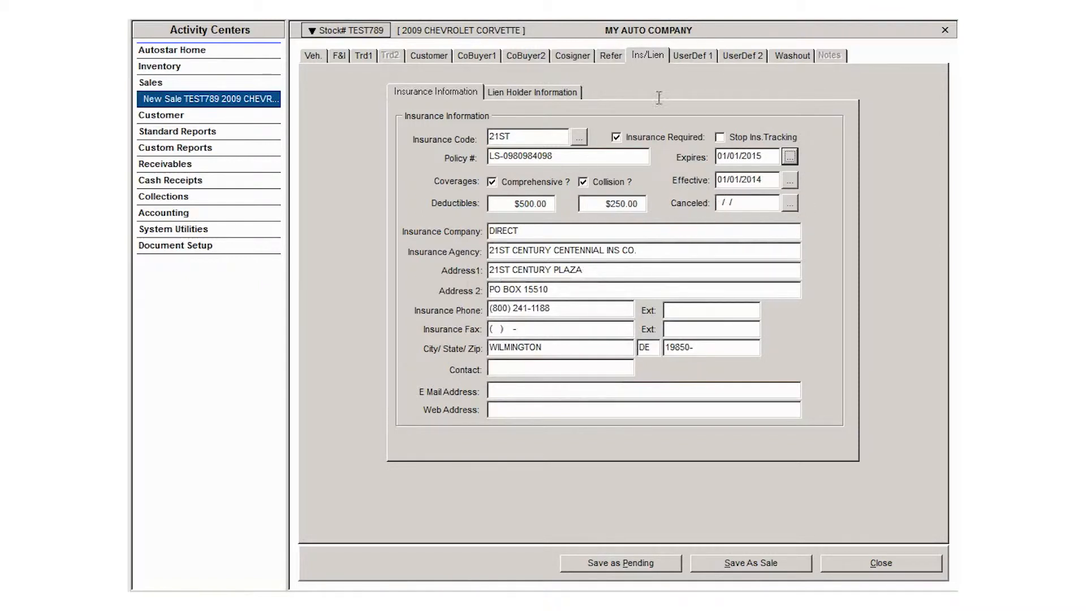
mouse_move(823, 164)
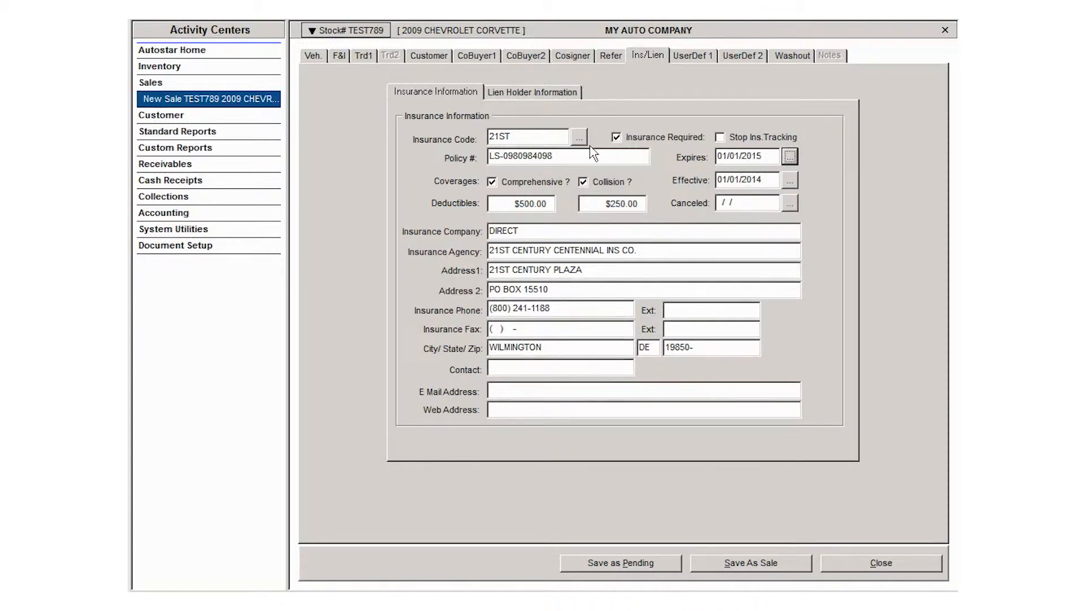
mouse_move(696, 175)
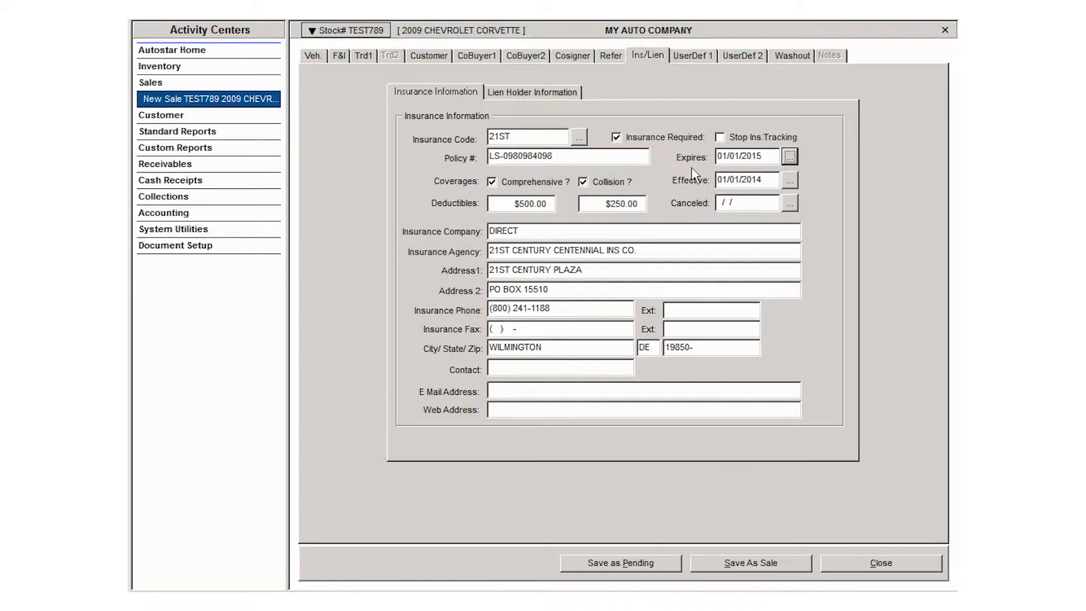
mouse_move(811, 167)
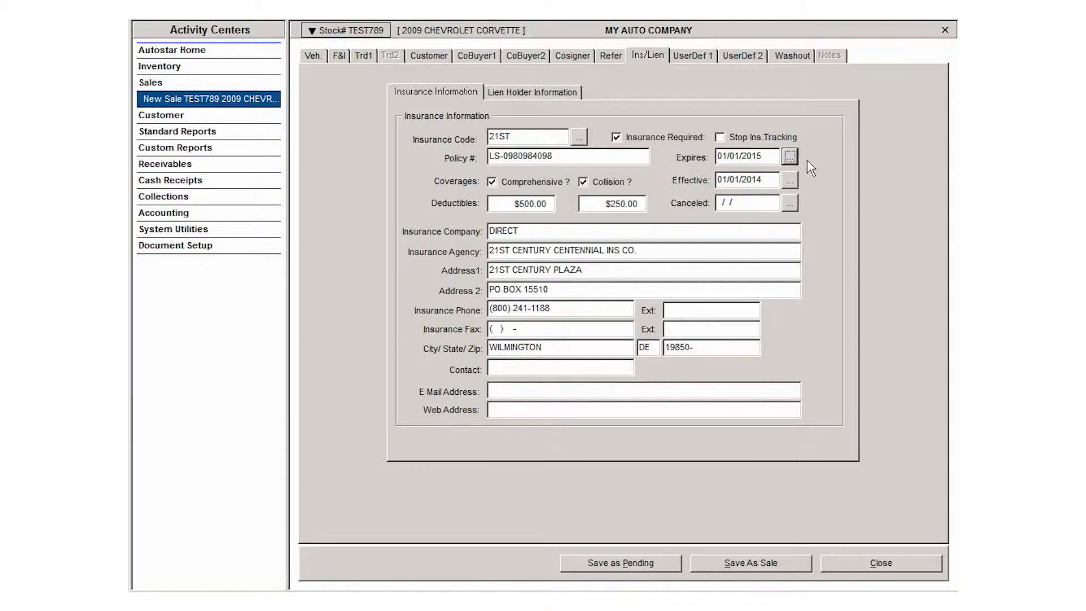
mouse_move(806, 165)
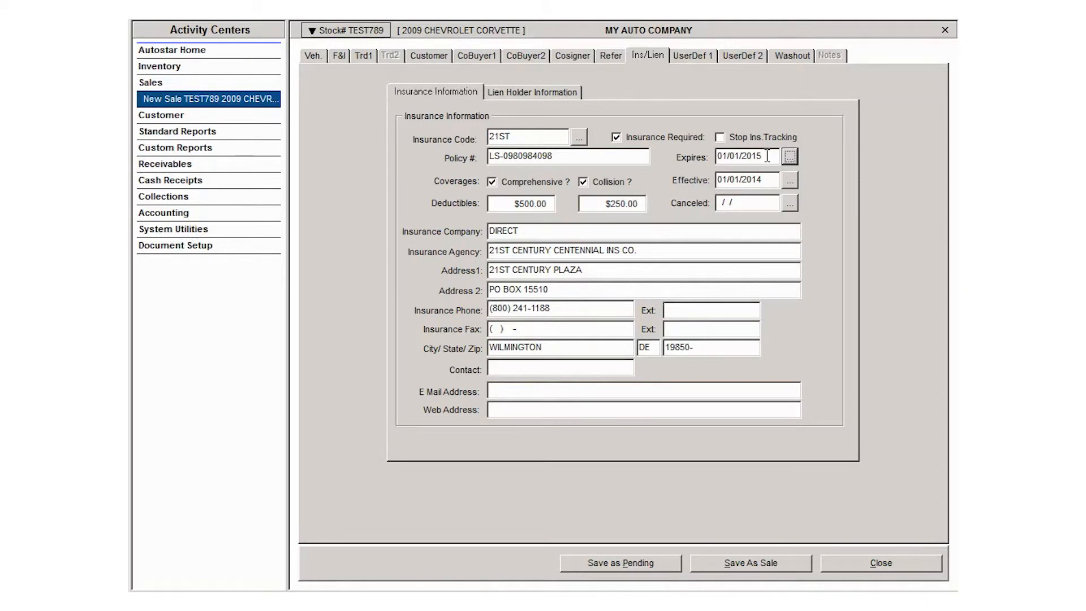
mouse_move(548, 71)
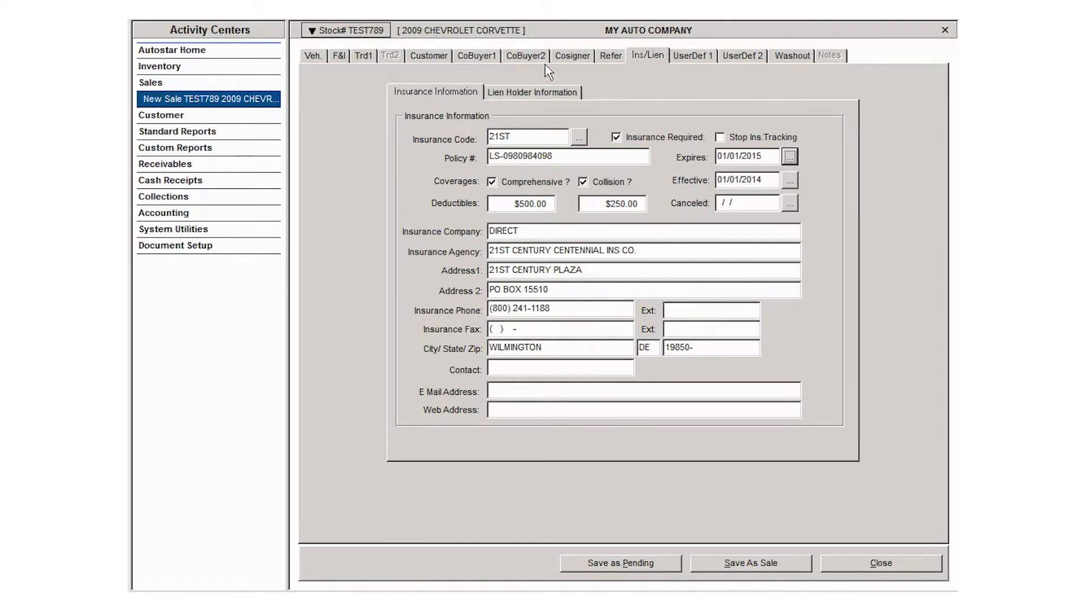
Switch to the Lien Holder Information sub-tab showing My Auto Company as lienholder
left_click(533, 91)
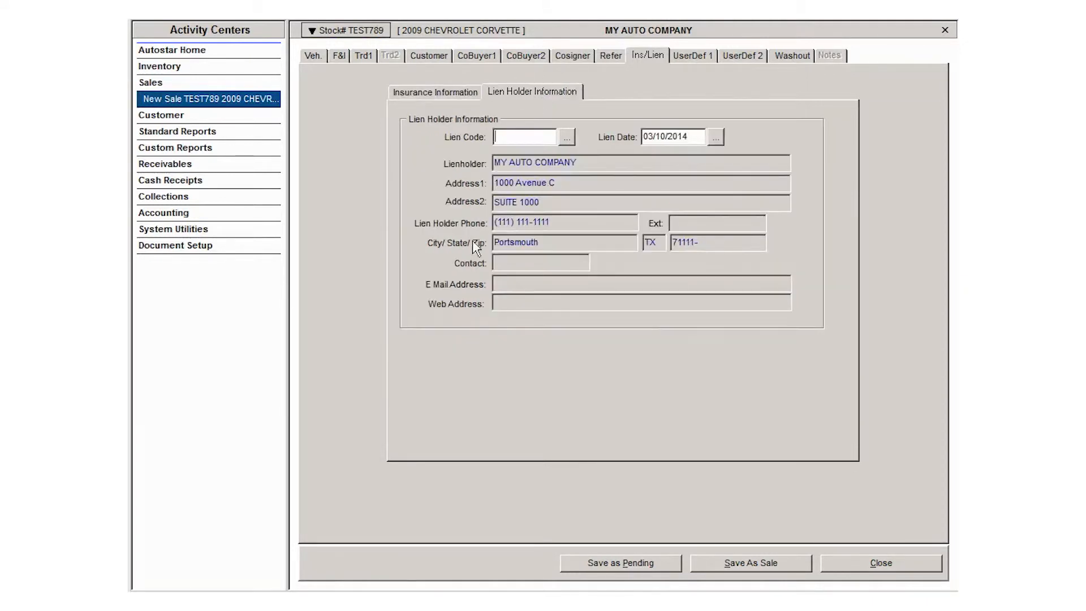
mouse_move(608, 168)
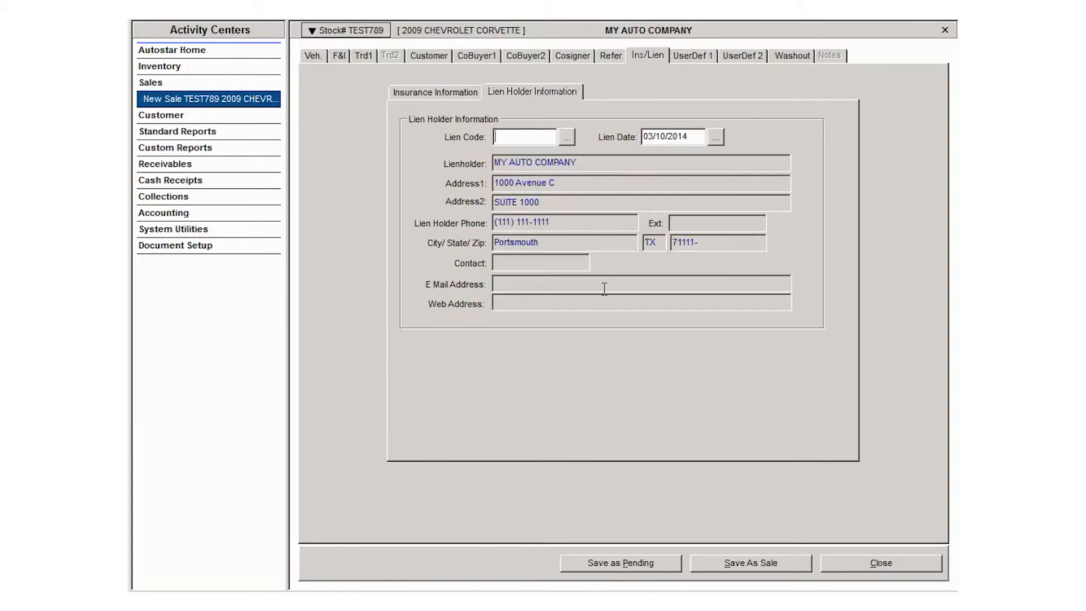
mouse_move(592, 239)
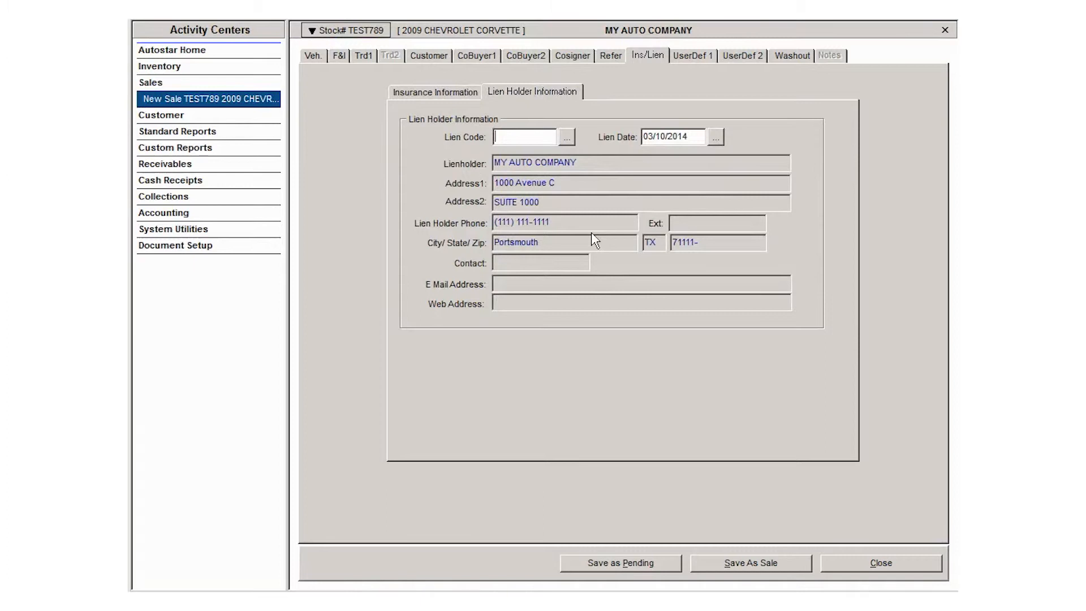
mouse_move(568, 138)
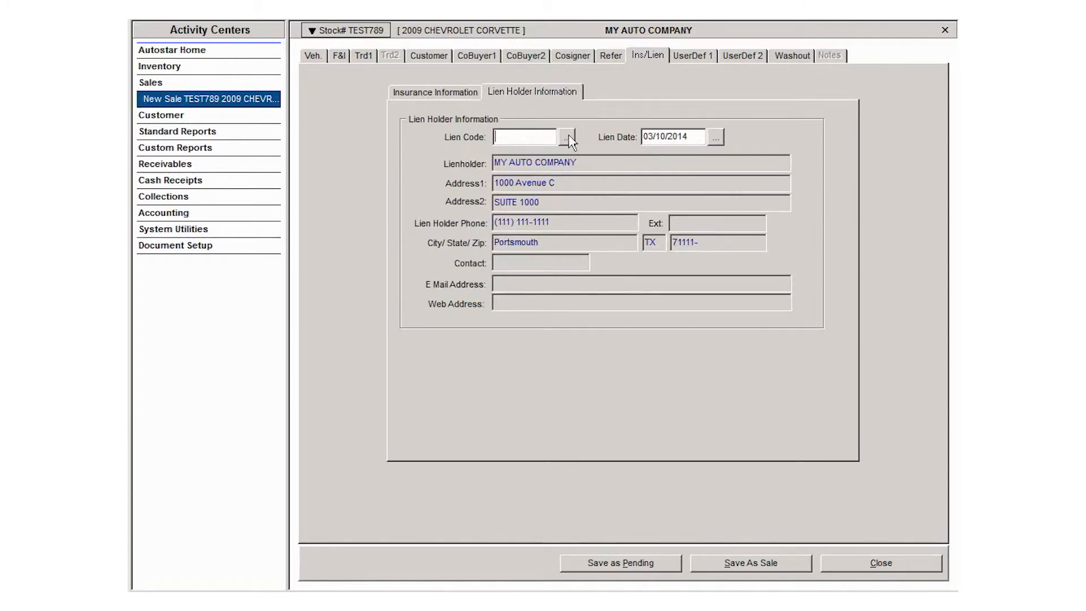
Choose lien code AUT01, Auto Now Acceptance Co., LLC, as the lienholder
left_click(567, 136)
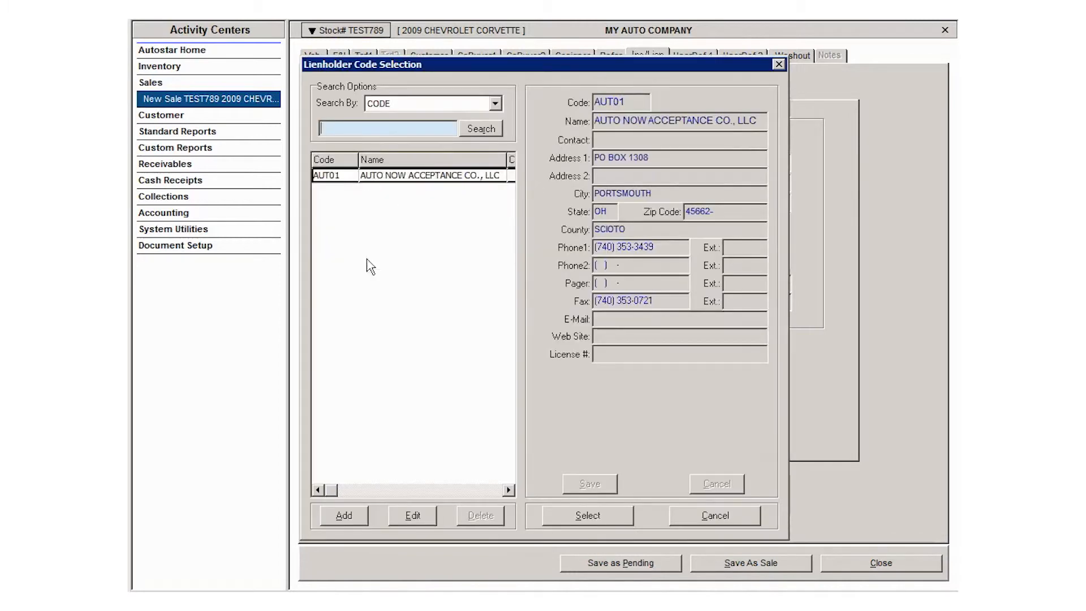
mouse_move(438, 270)
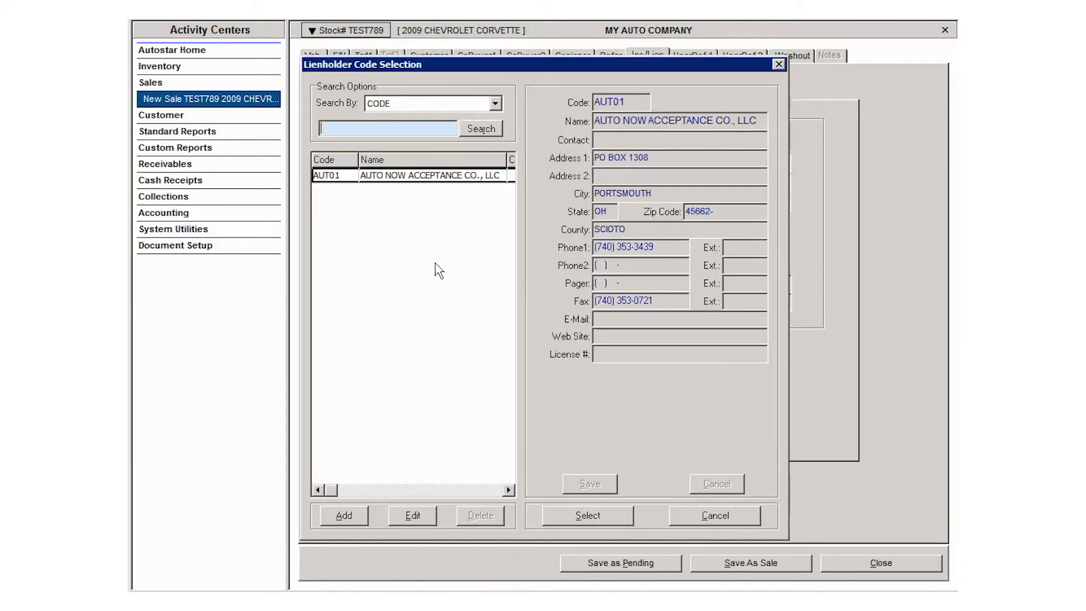
left_click(588, 516)
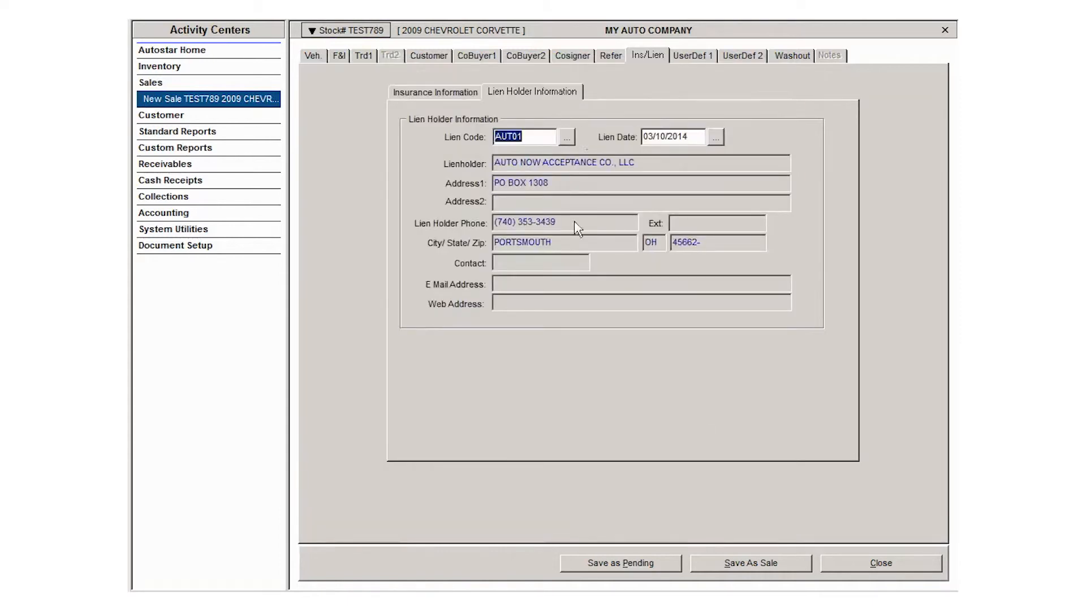
mouse_move(589, 239)
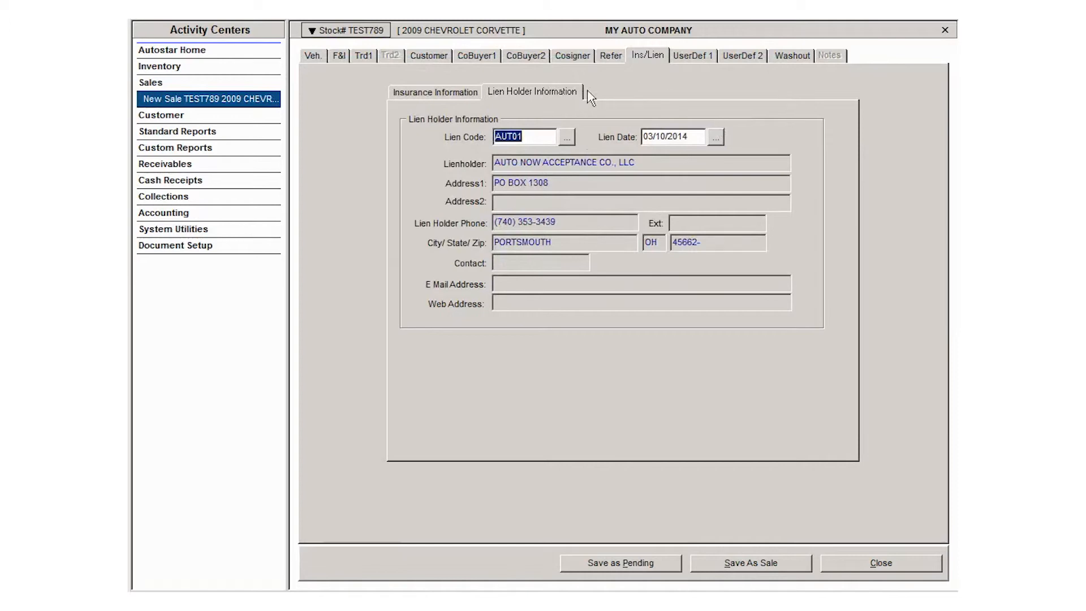
Return to the Insurance Information sub-tab to review code 21ST, policy, coverages and dates
left_click(435, 91)
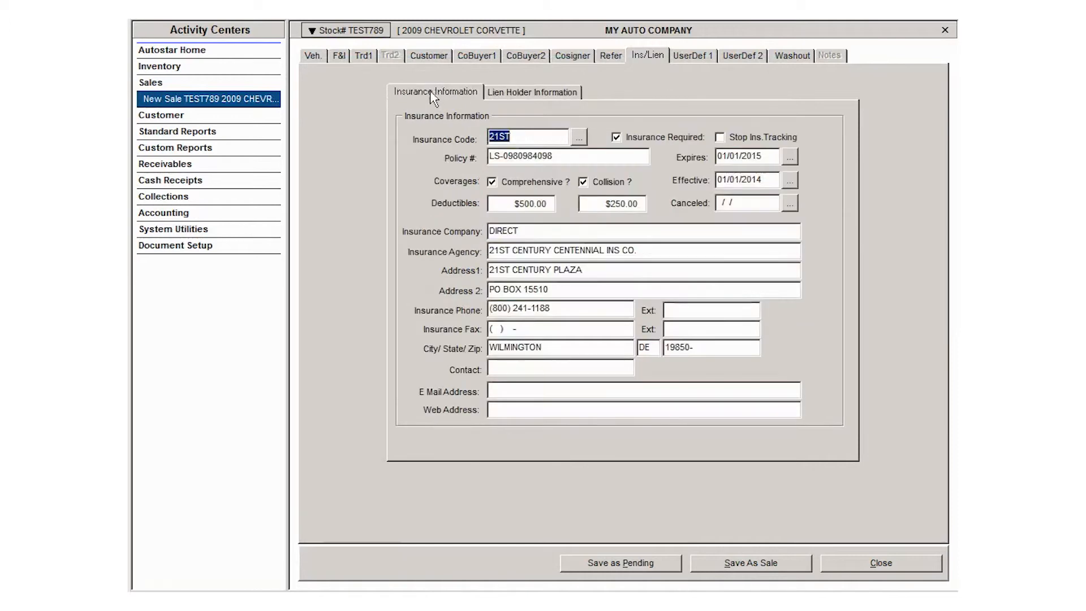
mouse_move(539, 97)
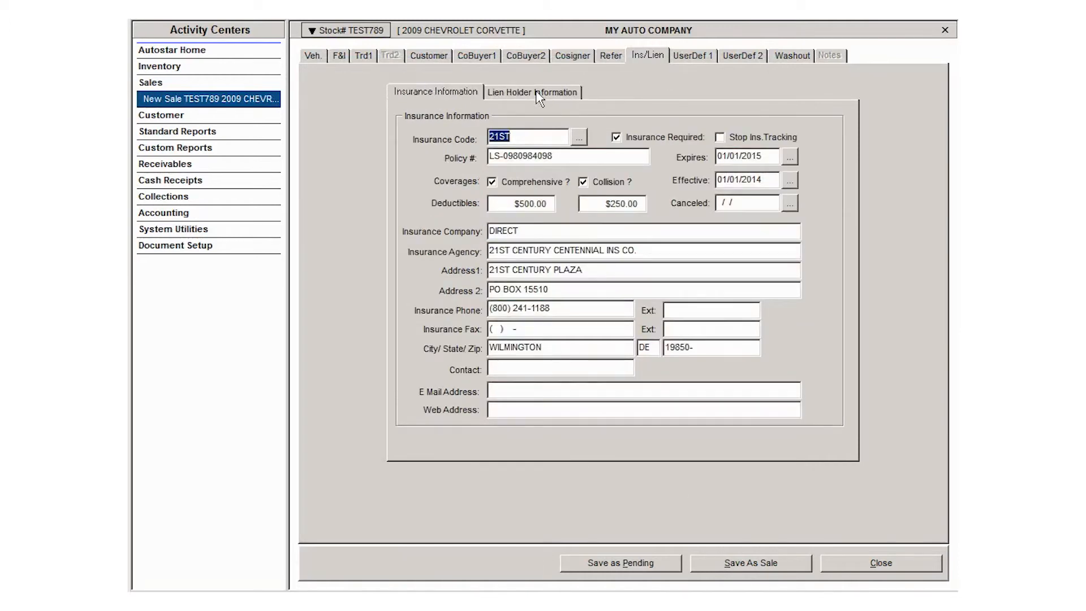
mouse_move(659, 177)
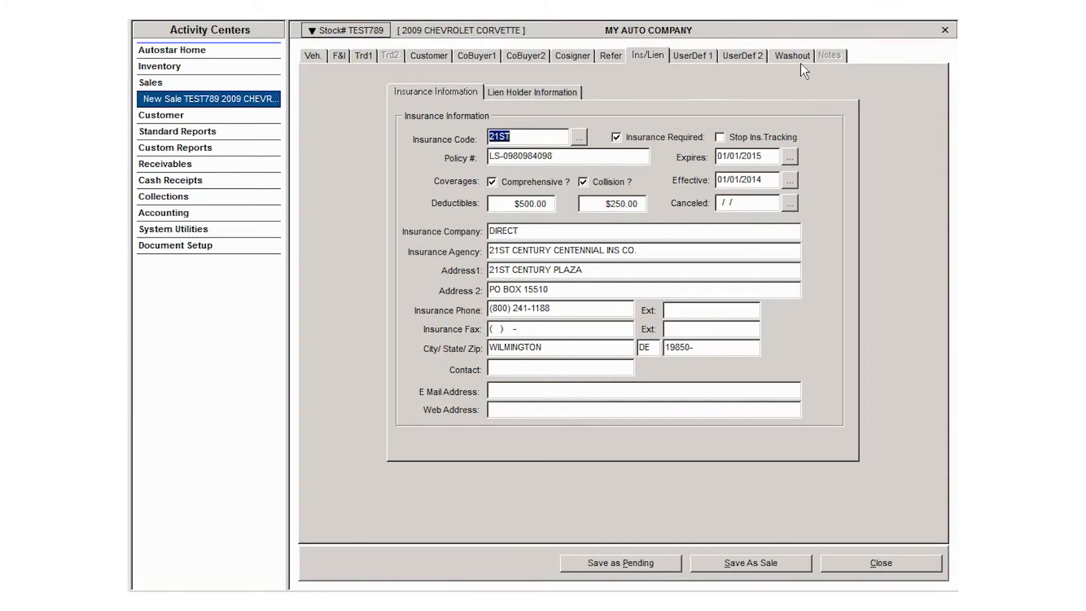
mouse_move(624, 170)
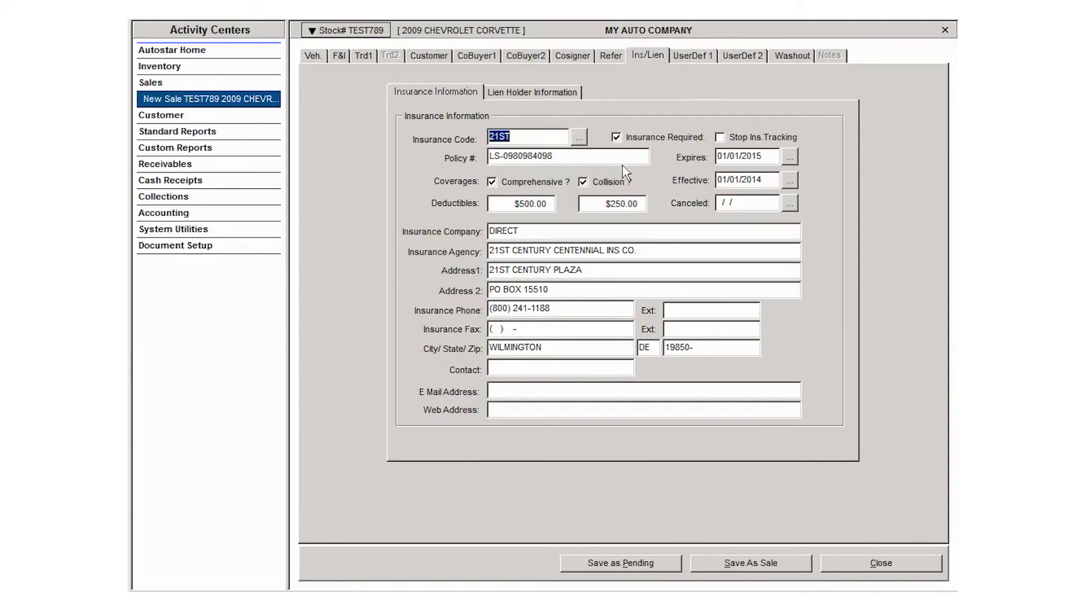
mouse_move(623, 571)
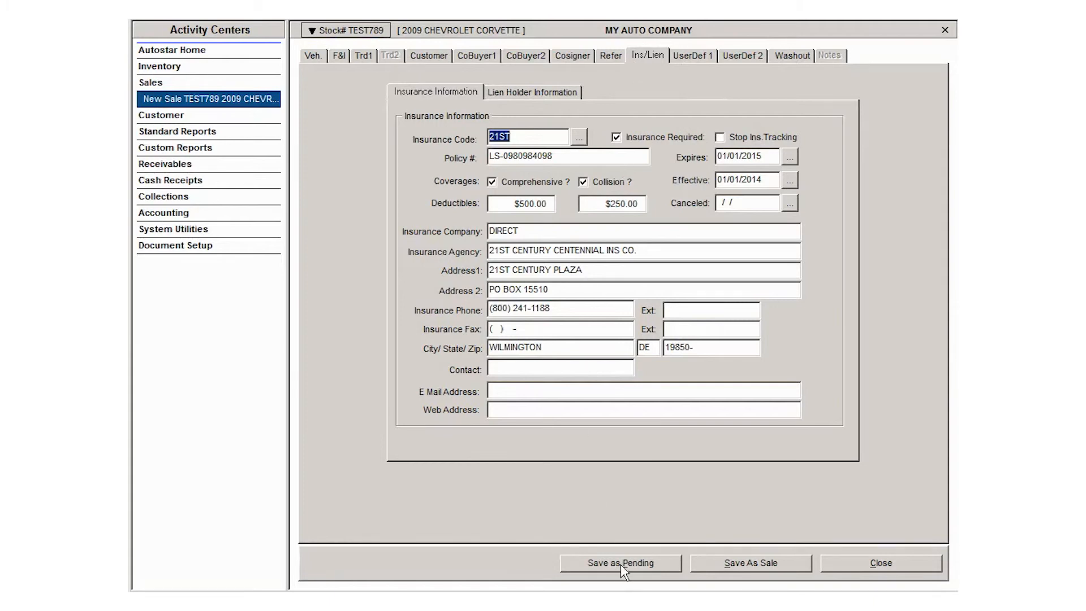